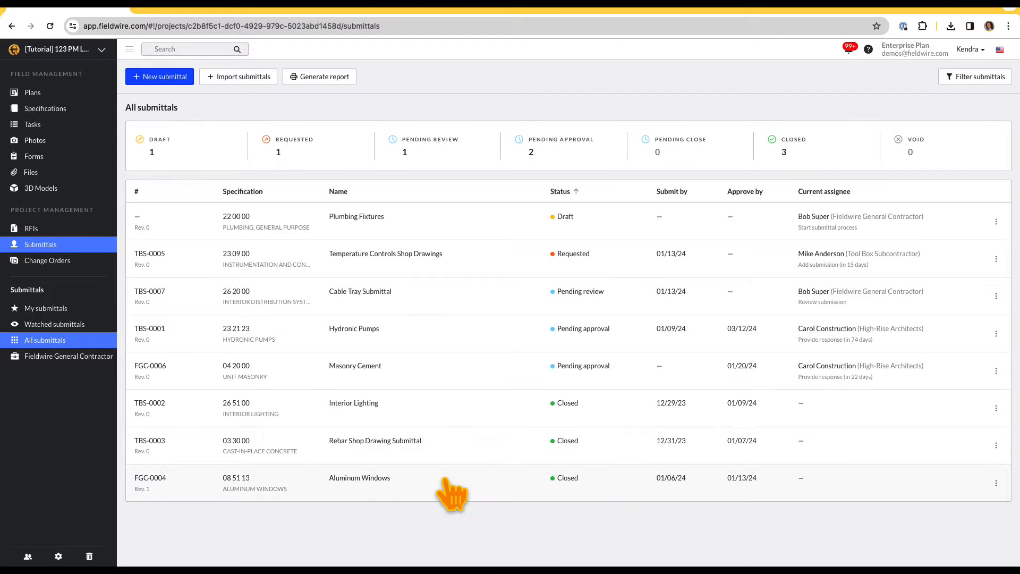
View the closed Aluminum Windows submittal FGC-0004, then switch to the Project Management Suite Playlist article.
{"action": "left_click", "coordinate": [359, 478]}
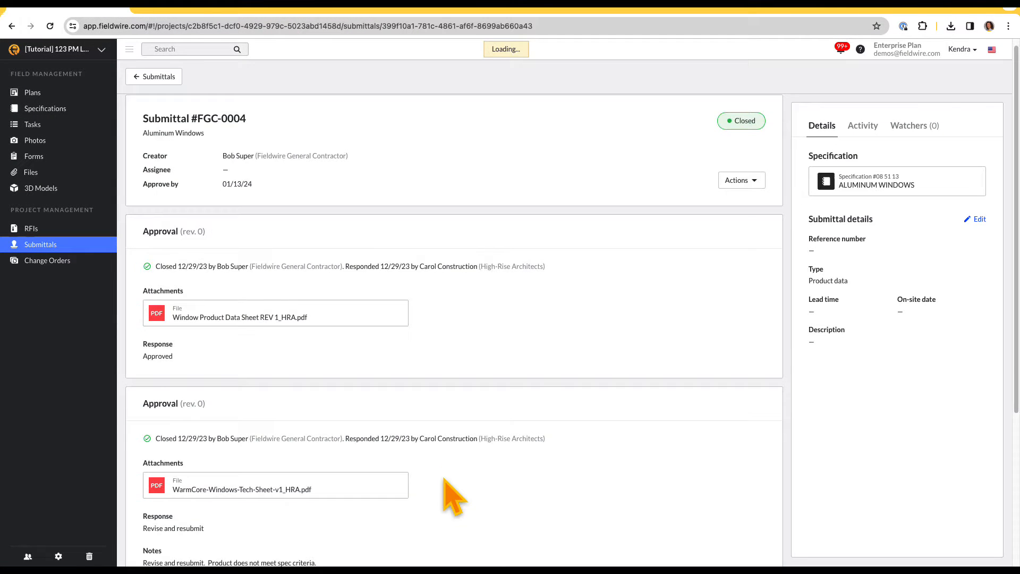
{"action": "left_click", "coordinate": [862, 125]}
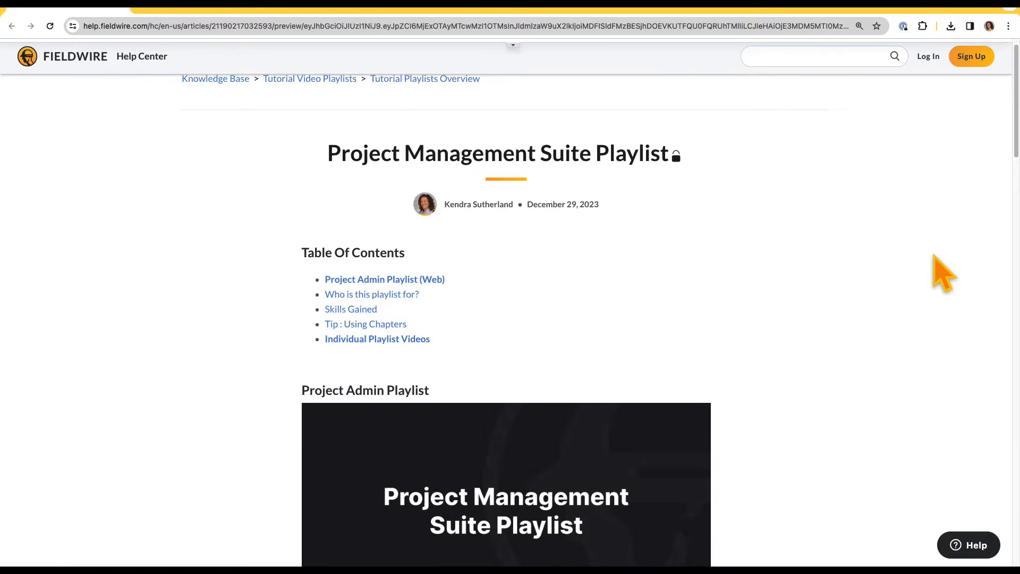
Scroll the playlist article down to the Individual Playlist Videos section.
{"action": "scroll", "scroll_direction": "down", "scroll_amount": 3}
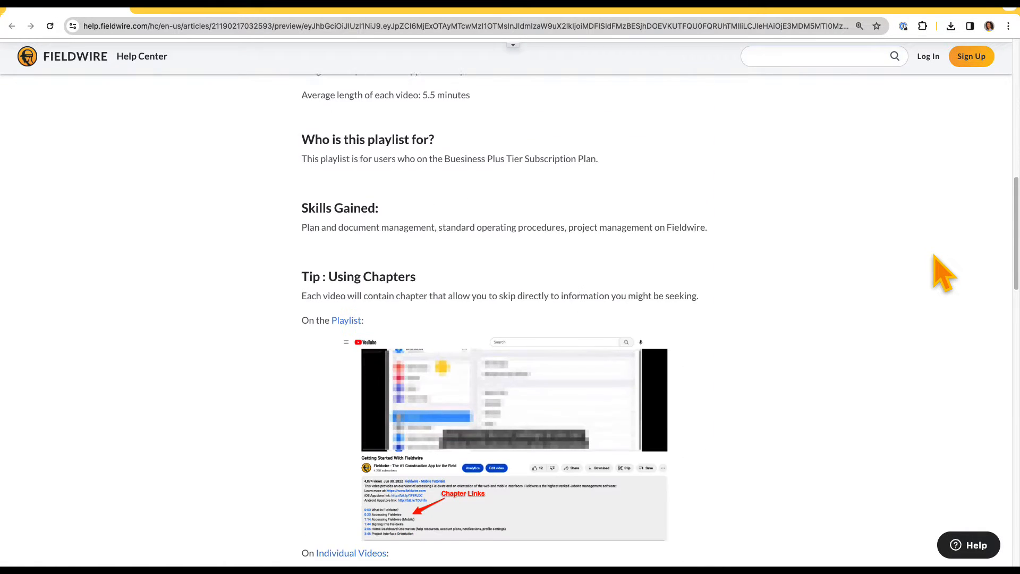
{"action": "scroll", "scroll_direction": "down", "scroll_amount": 3}
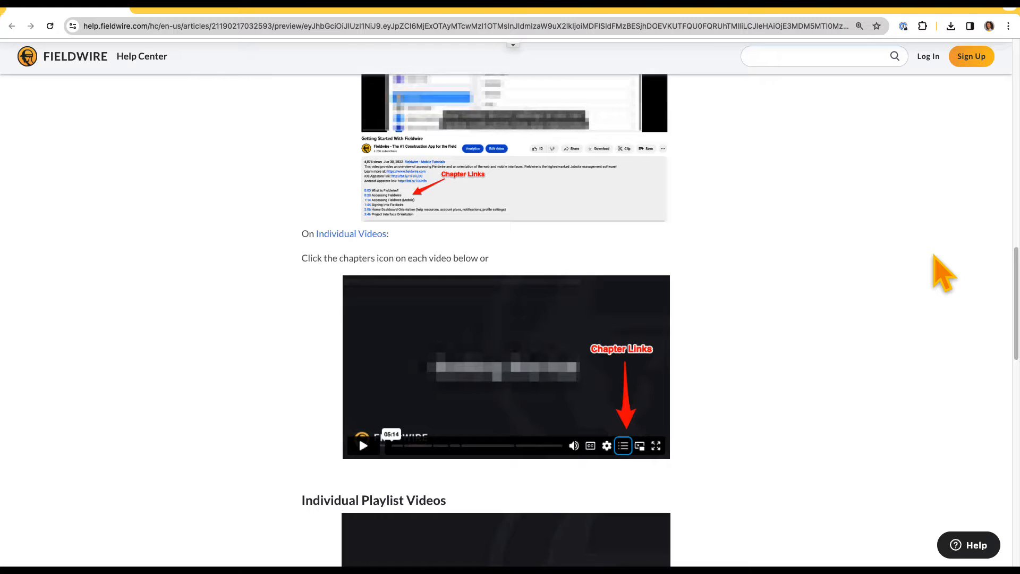
{"action": "scroll", "scroll_direction": "down", "scroll_amount": 3}
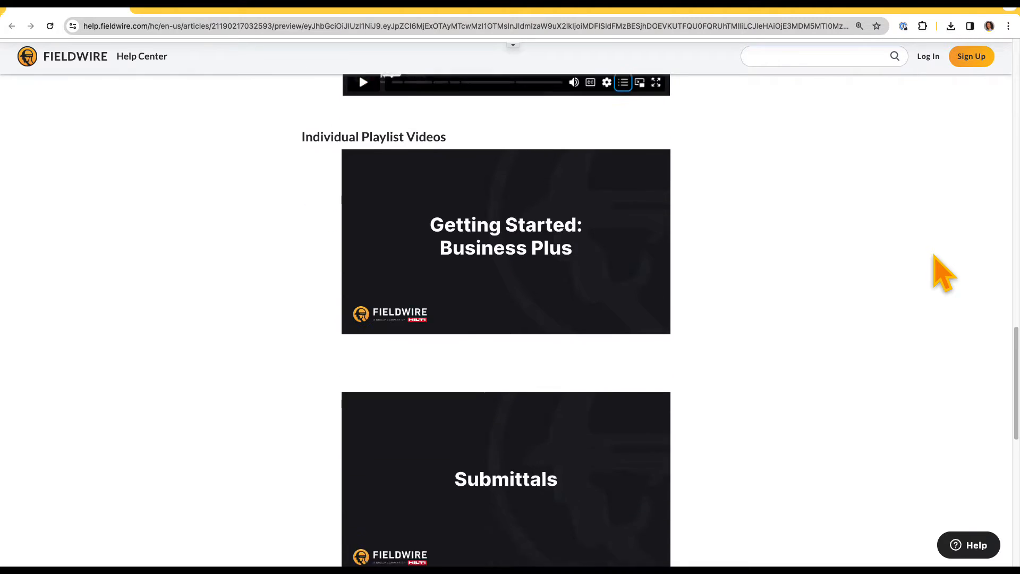
{"action": "scroll", "scroll_direction": "down", "scroll_amount": 3}
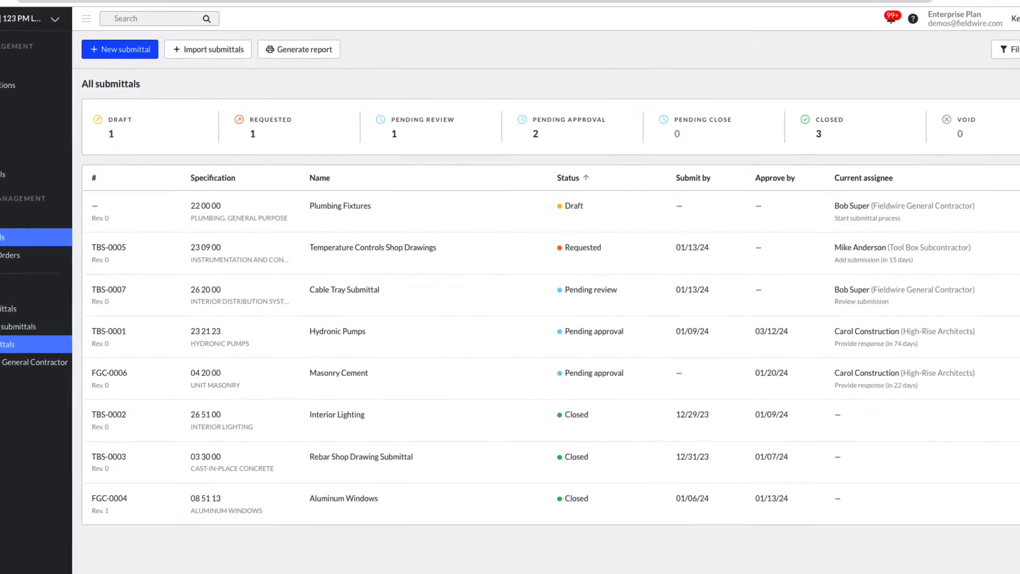
Sort the All submittals table by the Specification column.
{"action": "scroll", "scroll_direction": "down", "scroll_amount": 3}
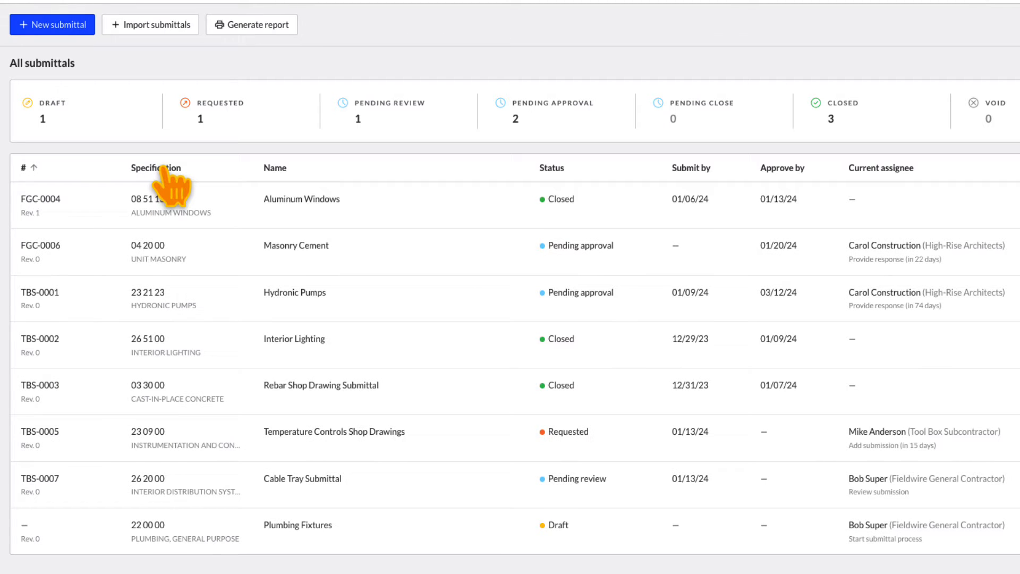
{"action": "left_click", "coordinate": [156, 168]}
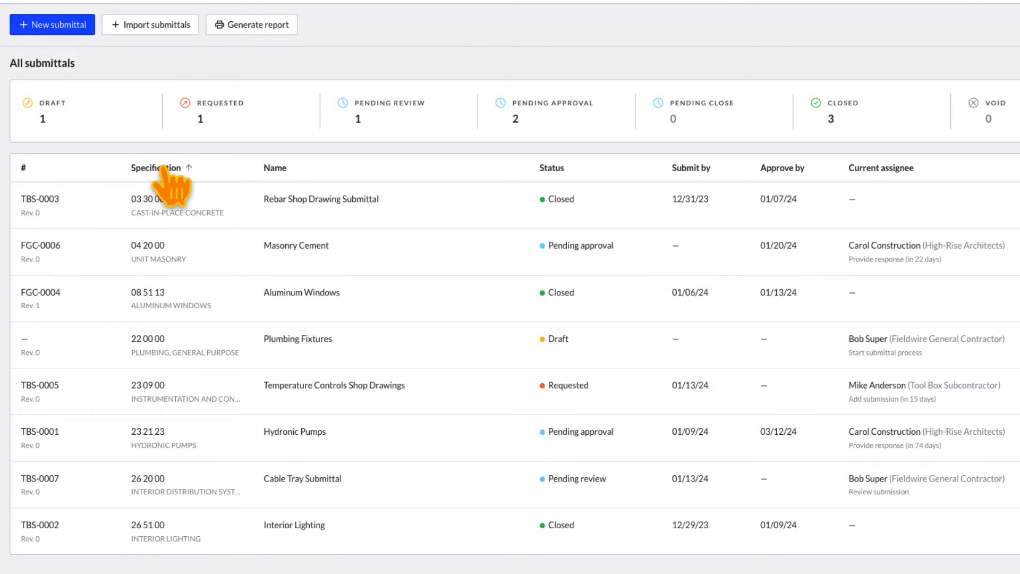
{"action": "scroll", "scroll_direction": "down", "scroll_amount": 3}
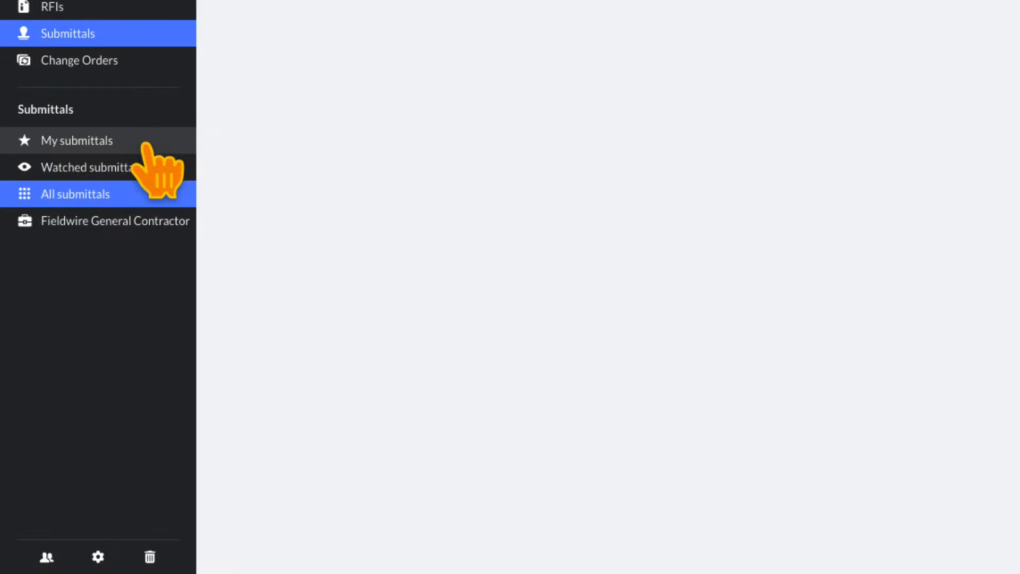
Browse My, Watched and All submittals, then show Fieldwire General Contractor's two drafts.
{"action": "left_click", "coordinate": [78, 140]}
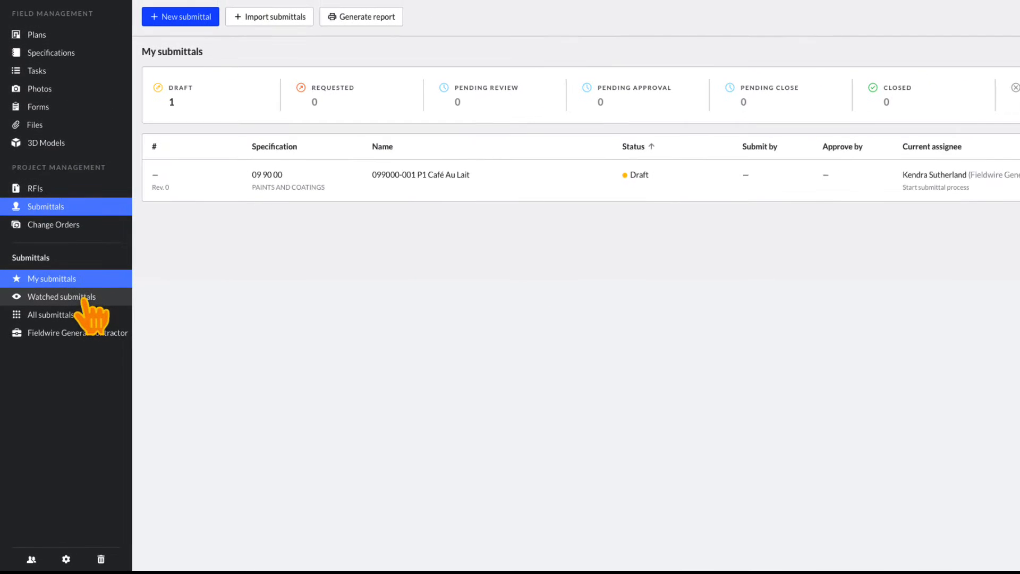
{"action": "left_click", "coordinate": [62, 296]}
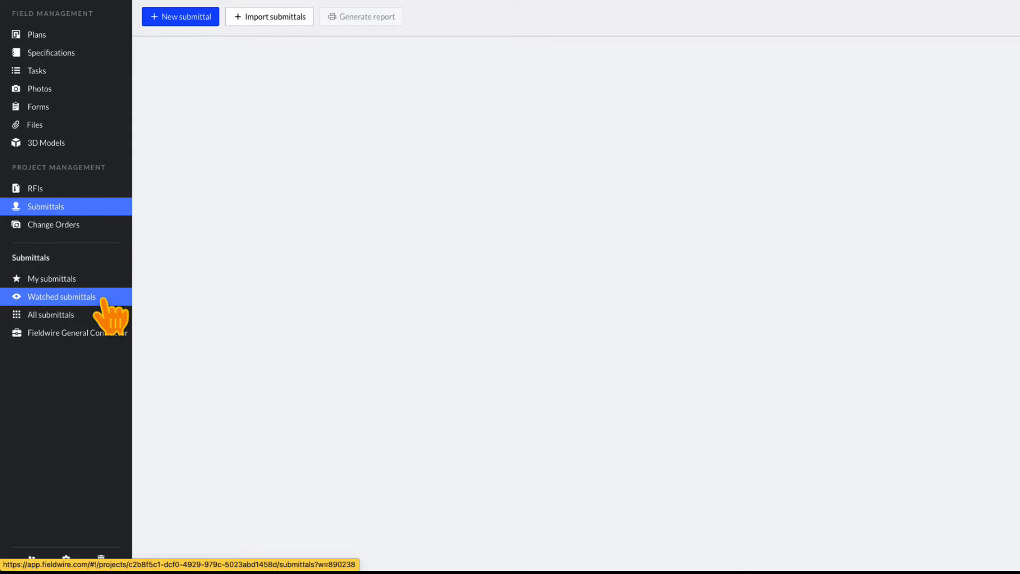
{"action": "left_click", "coordinate": [62, 296]}
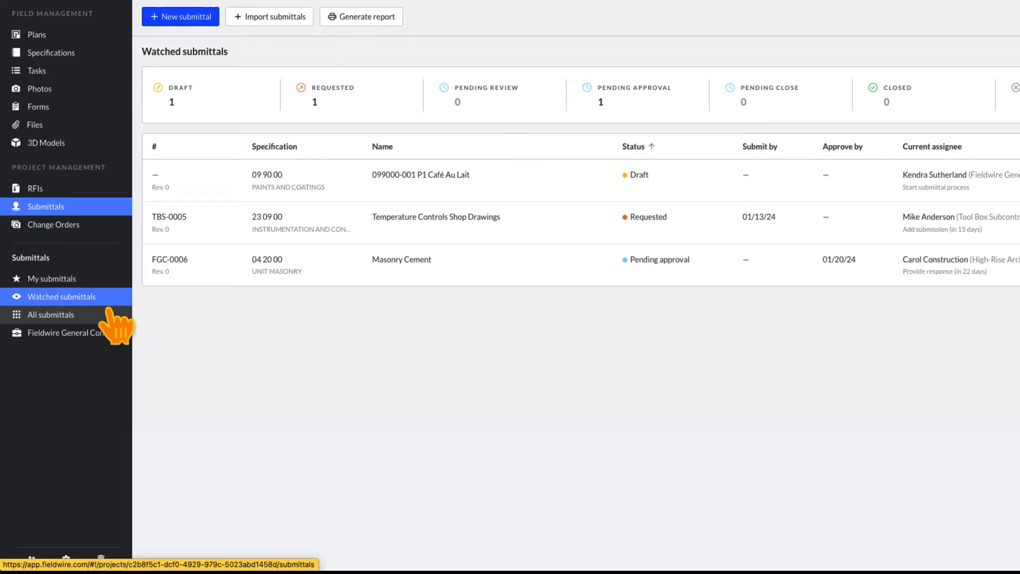
{"action": "left_click", "coordinate": [50, 314]}
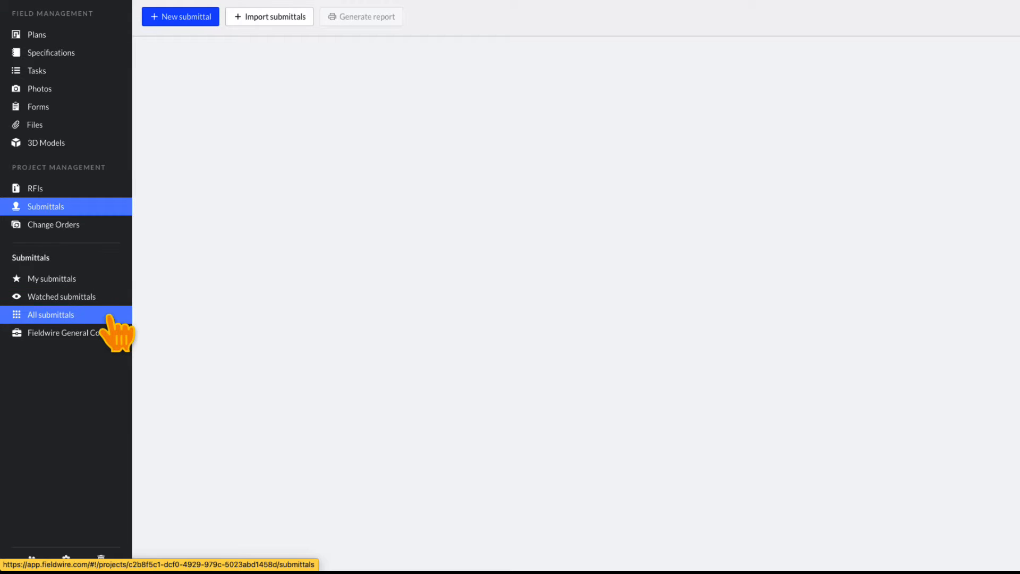
{"action": "left_click", "coordinate": [50, 313]}
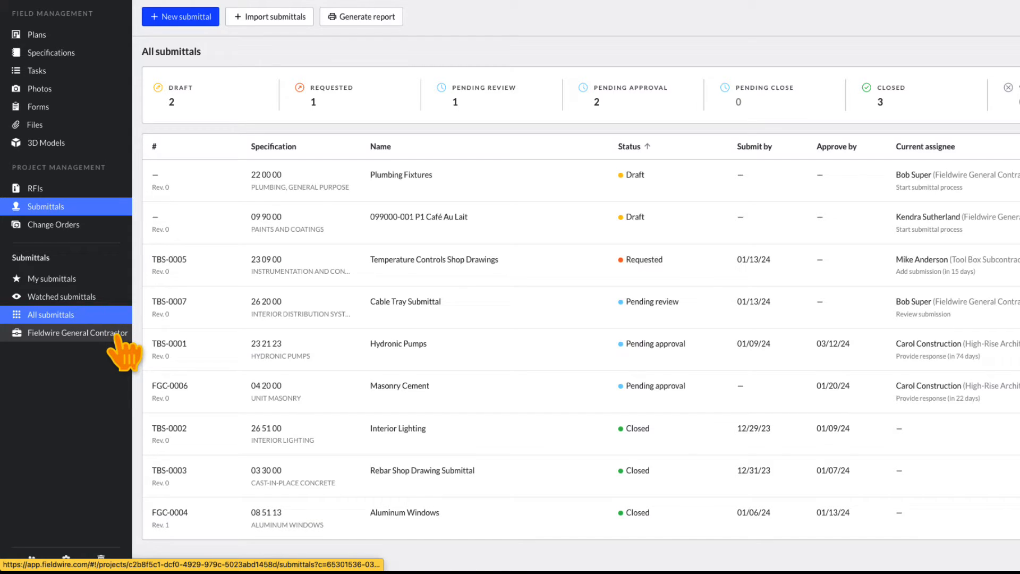
{"action": "left_click", "coordinate": [76, 333]}
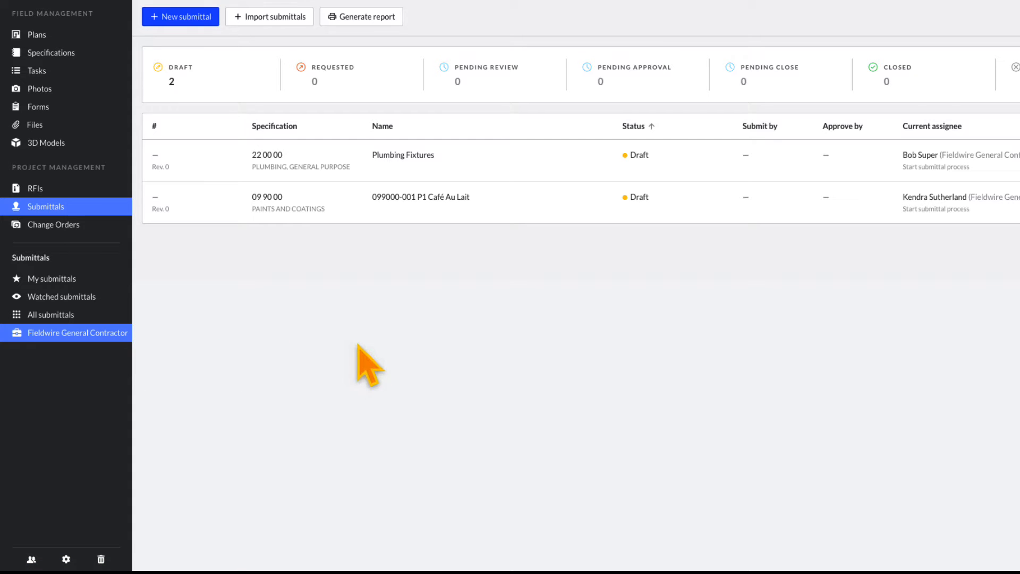
{"action": "mouse_move", "coordinate": [429, 357]}
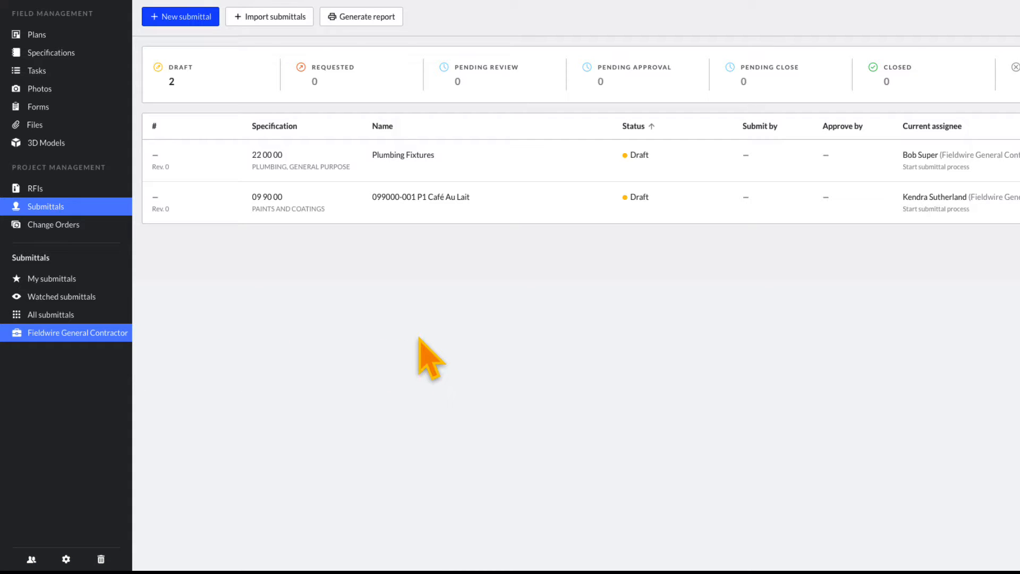
{"action": "mouse_move", "coordinate": [456, 332]}
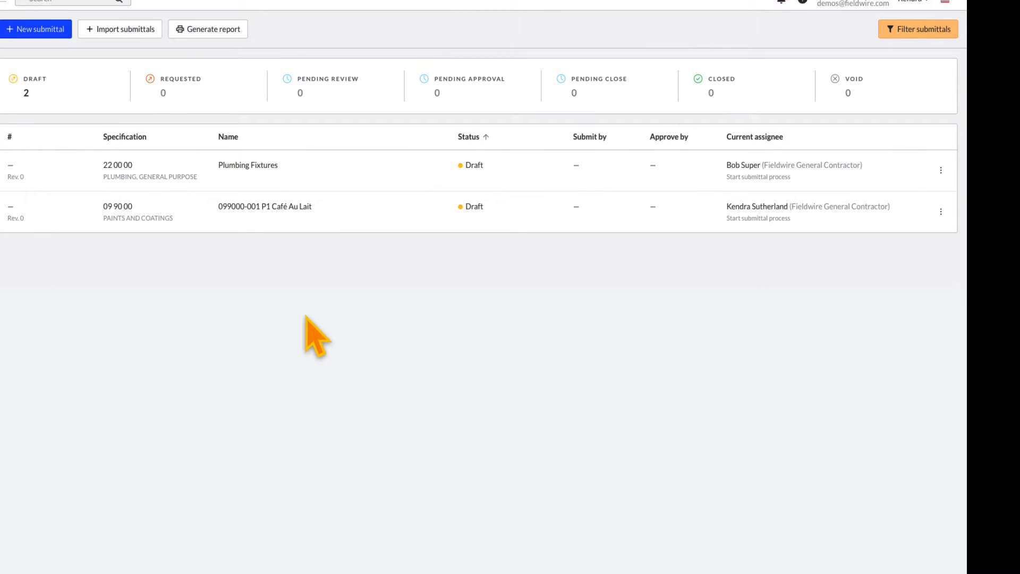
Review the submittal filter options, then close the dialog to return to All submittals.
{"action": "left_click", "coordinate": [917, 29]}
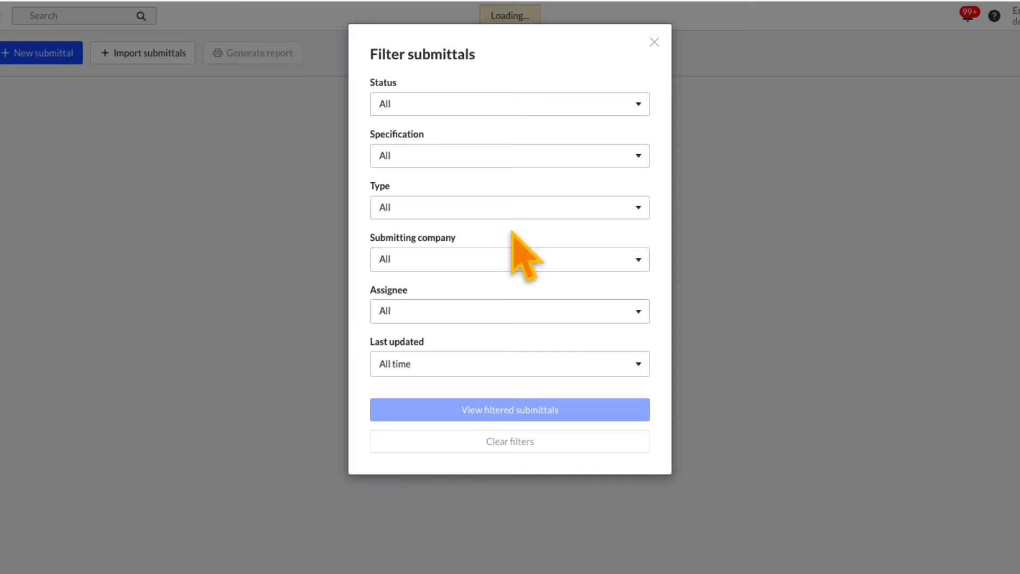
{"action": "left_click", "coordinate": [509, 208]}
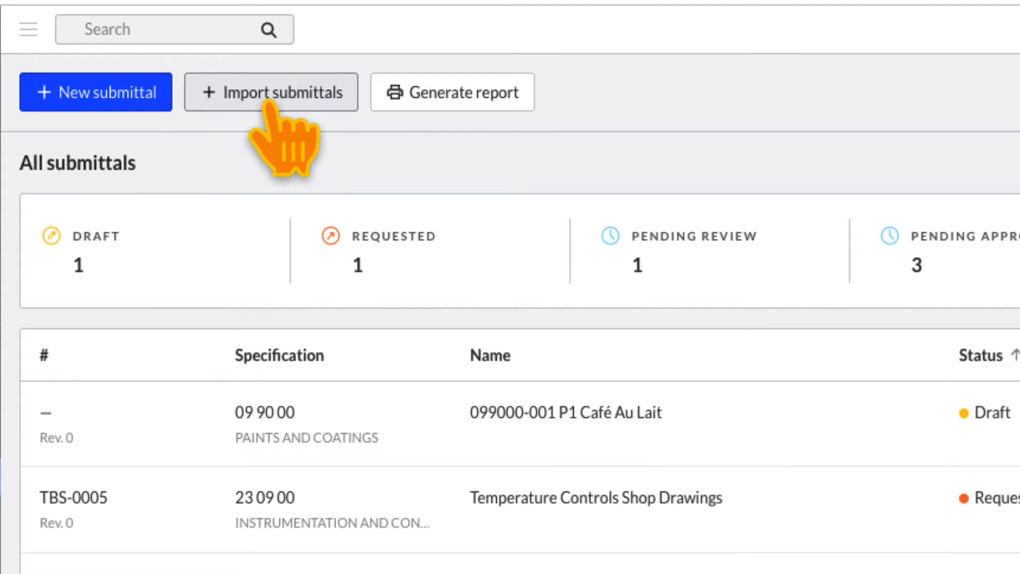
Dismiss the CSV import and name a new submittal 099000-002 P2 Winter's Edge Draw Down.
{"action": "left_click", "coordinate": [270, 92]}
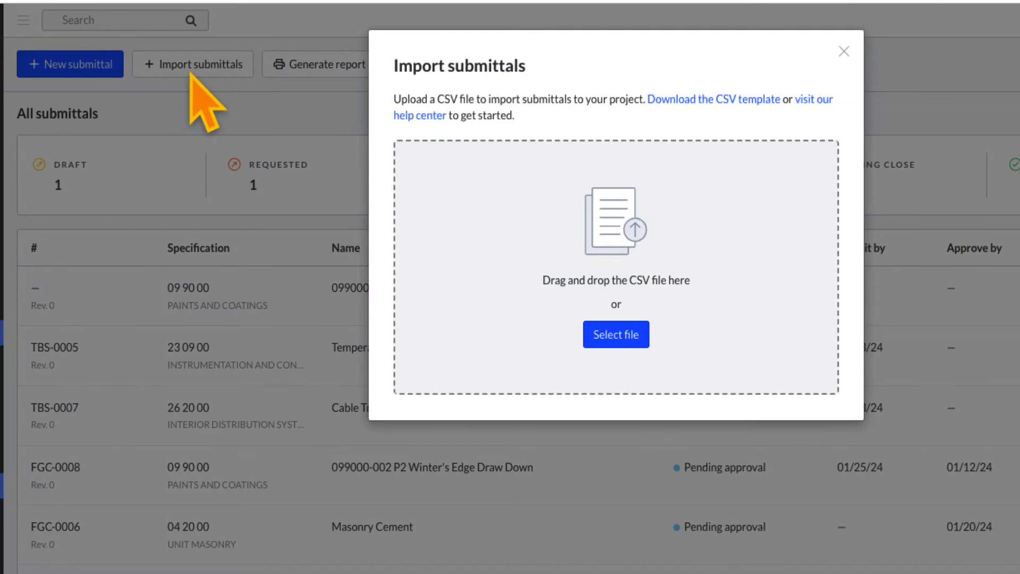
{"action": "left_click", "coordinate": [844, 51]}
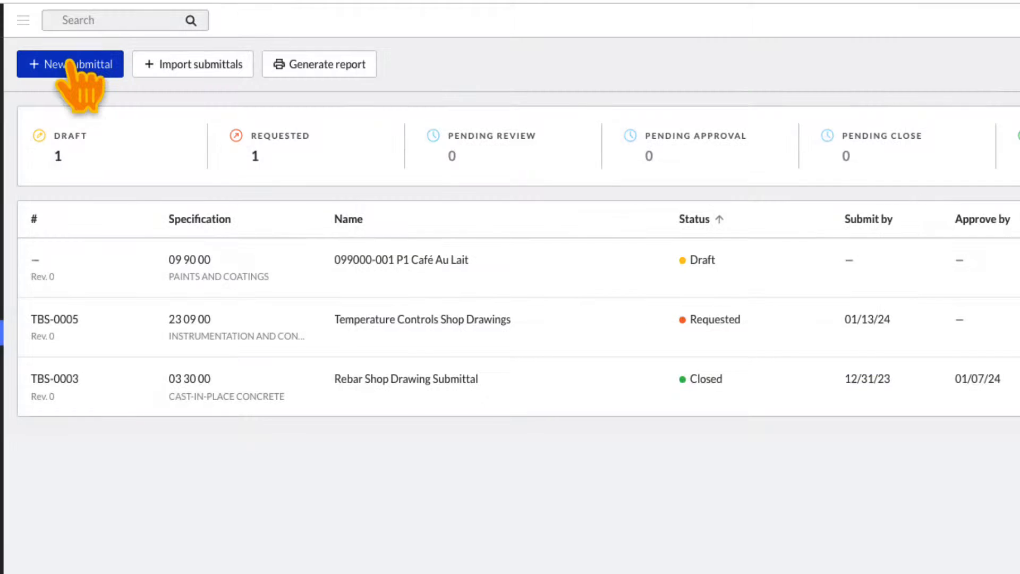
{"action": "left_click", "coordinate": [70, 64]}
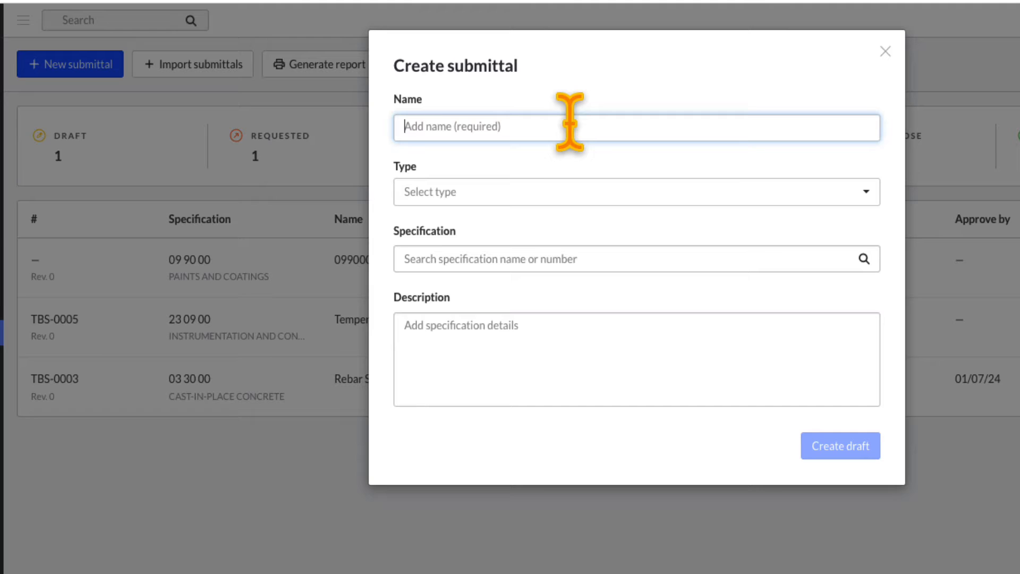
{"action": "type", "text": "0"}
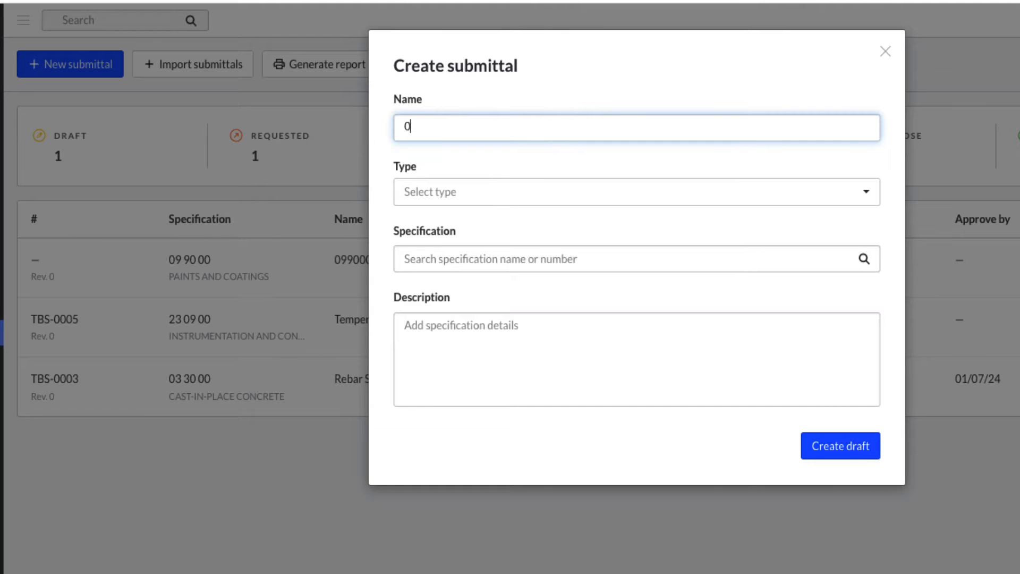
{"action": "type", "text": "99000"}
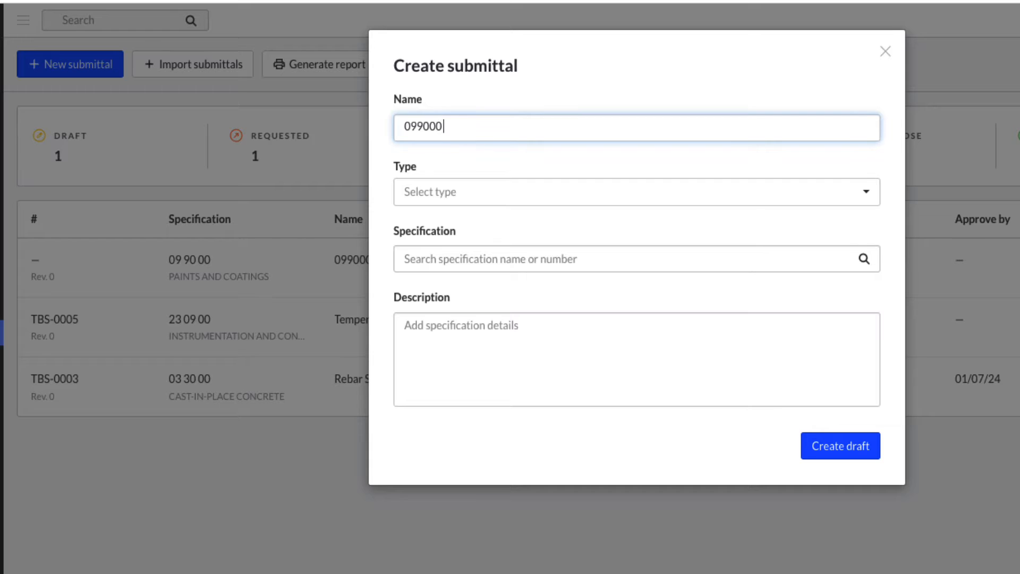
{"action": "type", "text": "P2"}
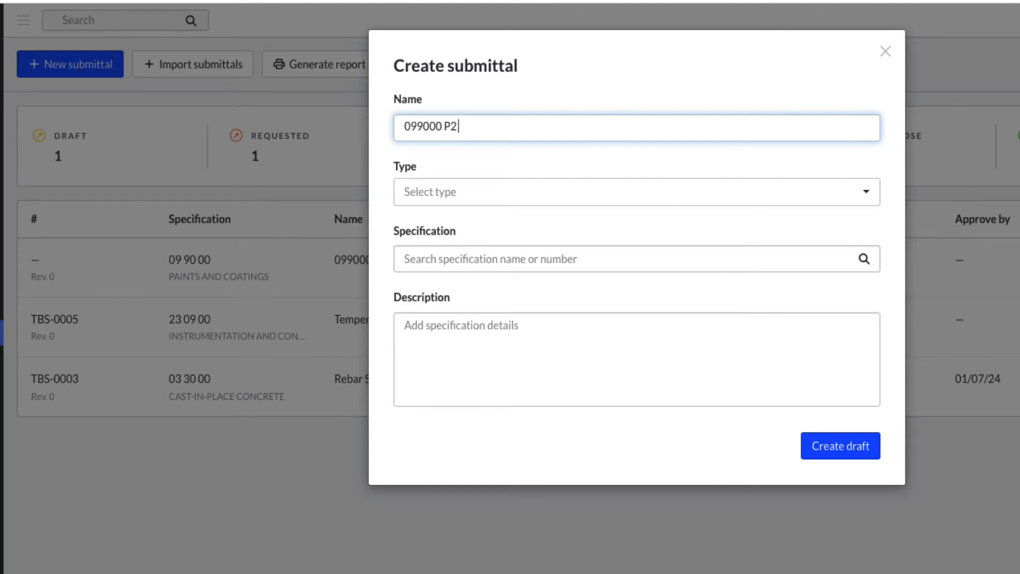
{"action": "type", "text": "Winter's Edge"}
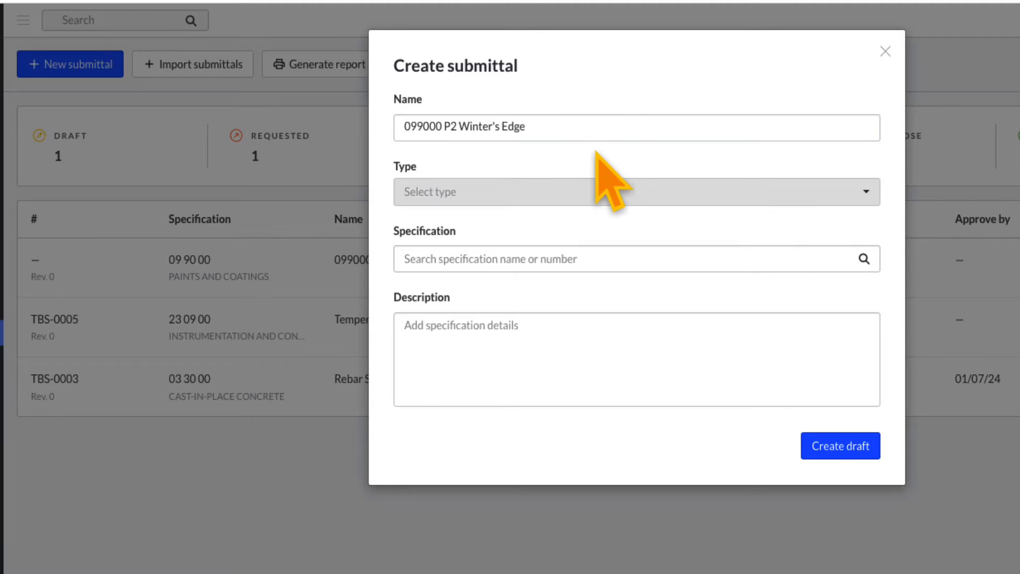
Set type Sample and specification 09 90 00 Paints and Coatings, then create the draft.
{"action": "left_click", "coordinate": [636, 191]}
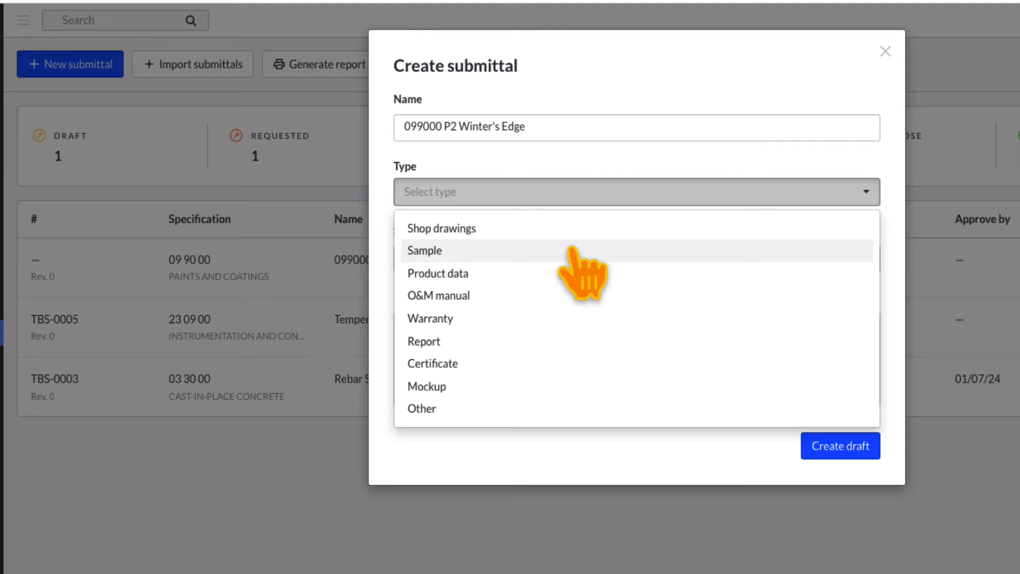
{"action": "left_click", "coordinate": [424, 250]}
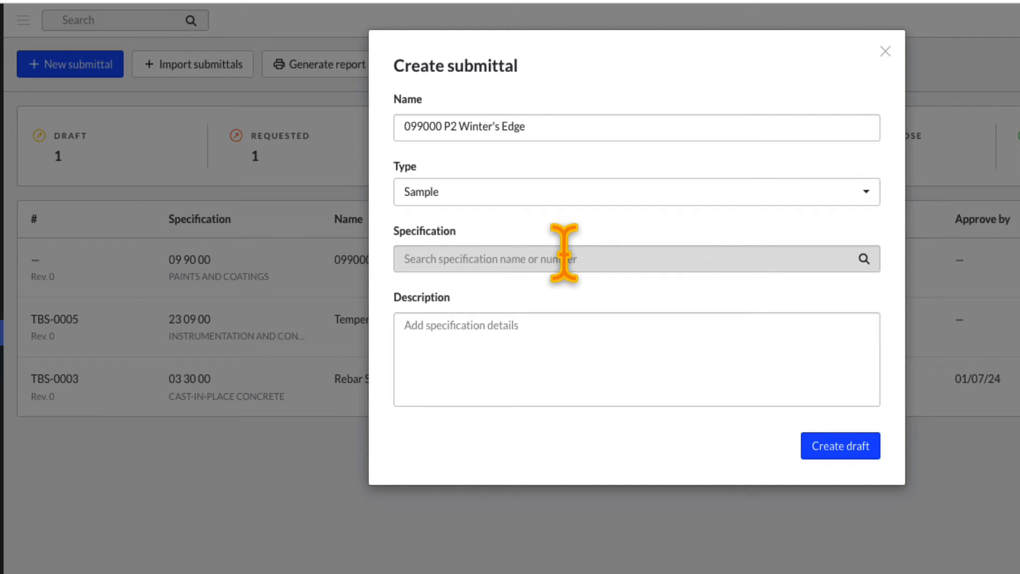
{"action": "left_click", "coordinate": [637, 258]}
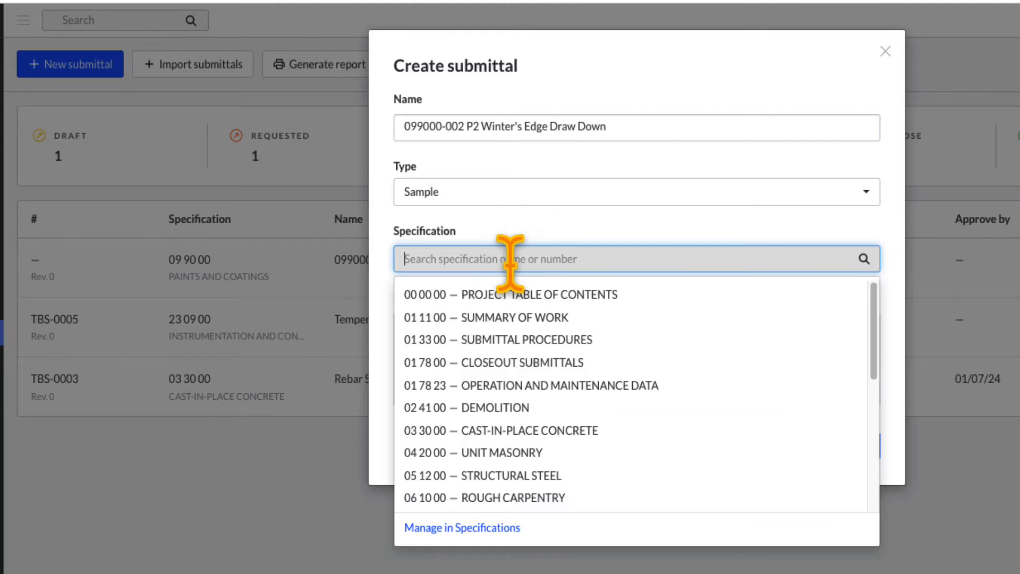
{"action": "type", "text": "pain"}
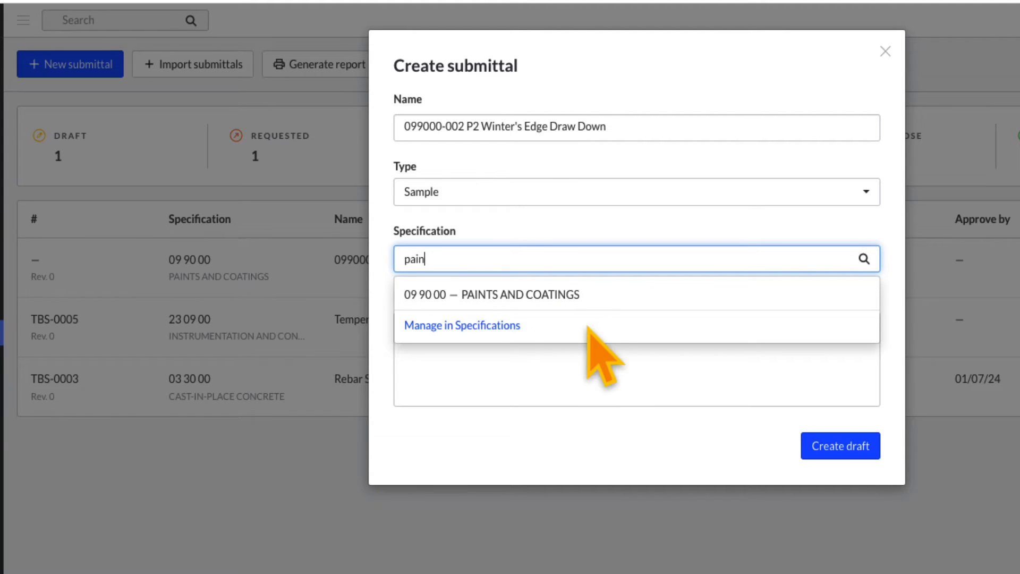
{"action": "left_click", "coordinate": [497, 293]}
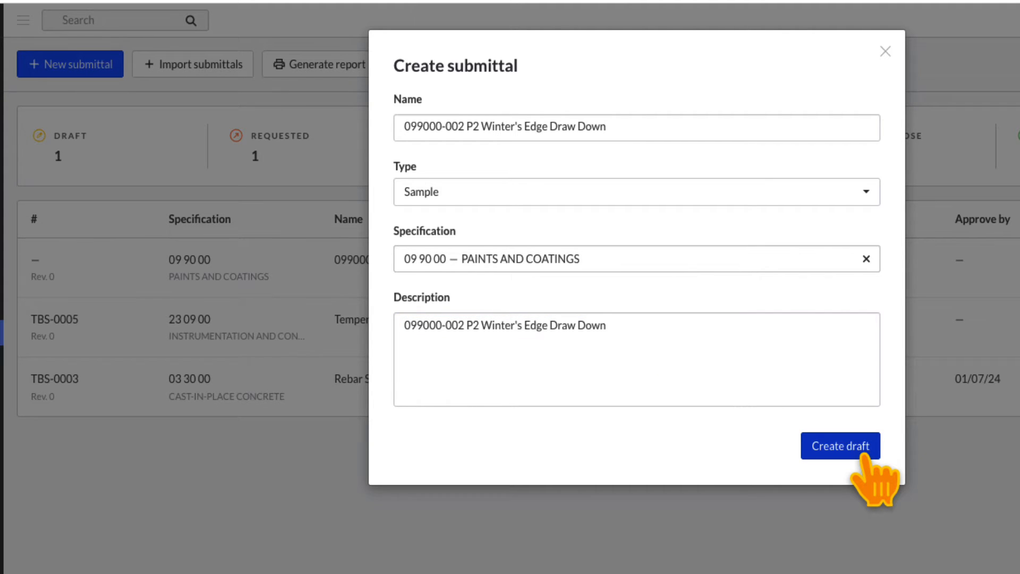
{"action": "left_click", "coordinate": [840, 446]}
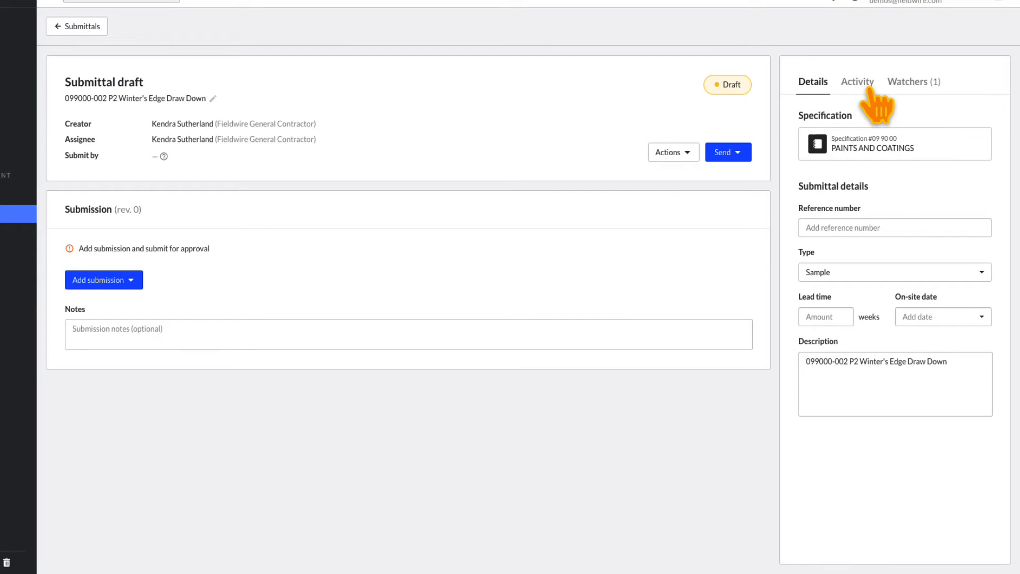
Enter reference number 099000-002, keep the Sample type, and set a 2-week lead time.
{"action": "left_click", "coordinate": [894, 227]}
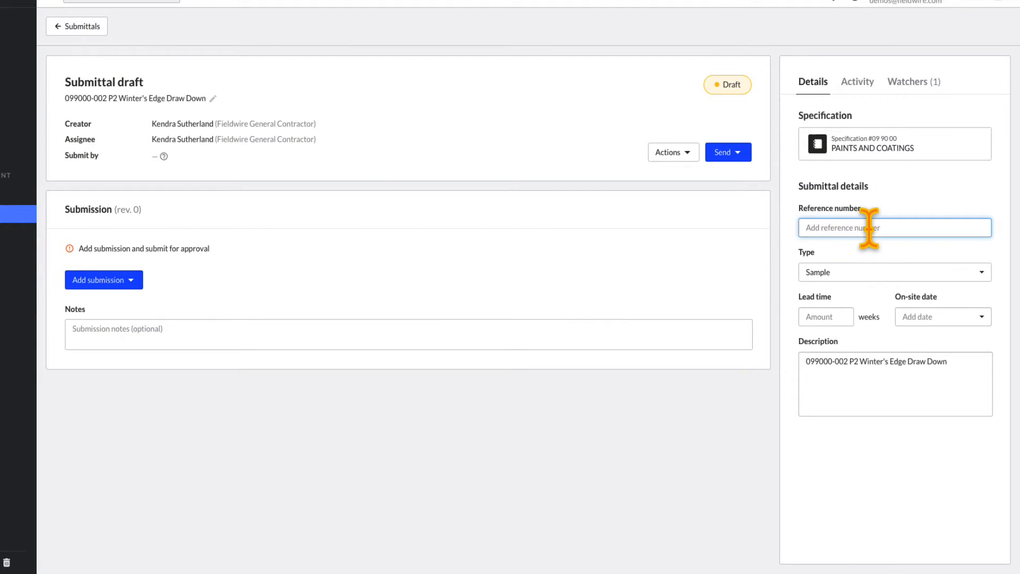
{"action": "type", "text": "0990"}
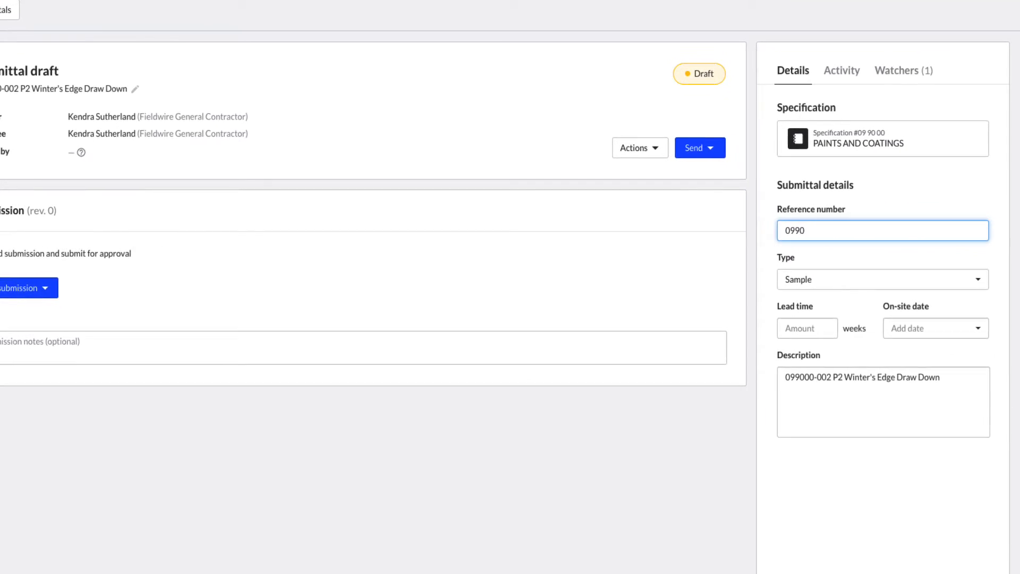
{"action": "type", "text": "099000-002"}
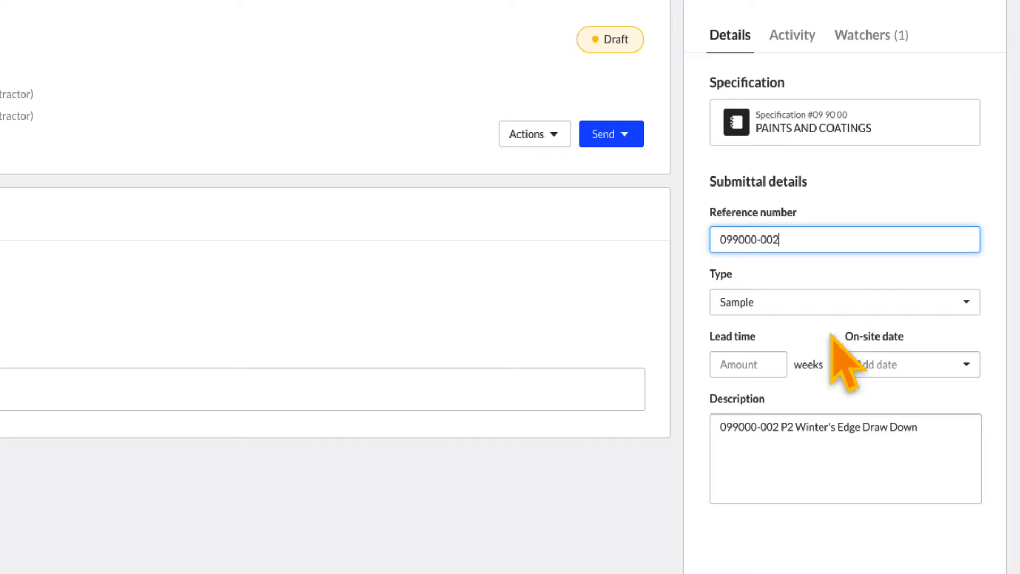
{"action": "left_click", "coordinate": [843, 301]}
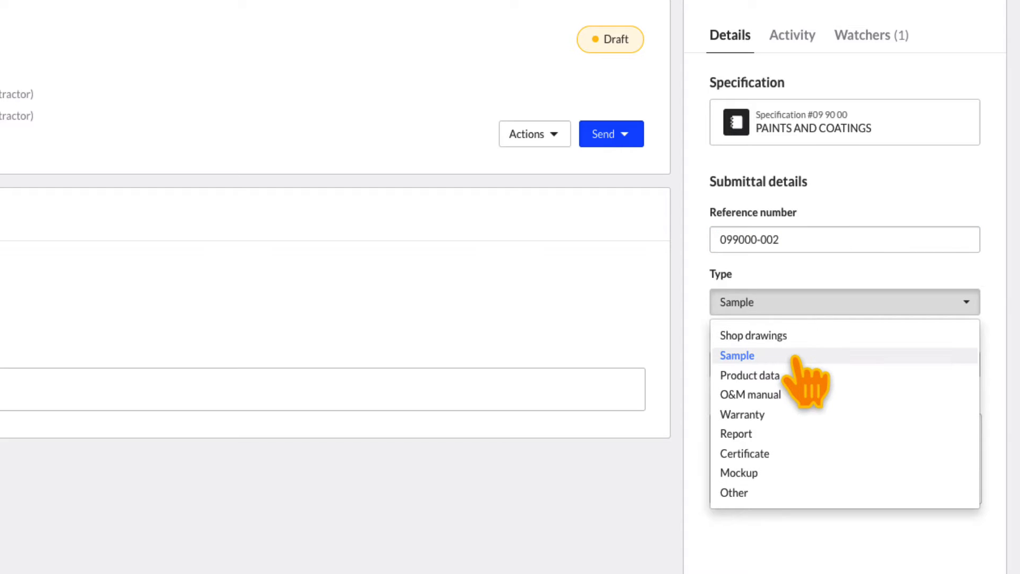
{"action": "left_click", "coordinate": [736, 355]}
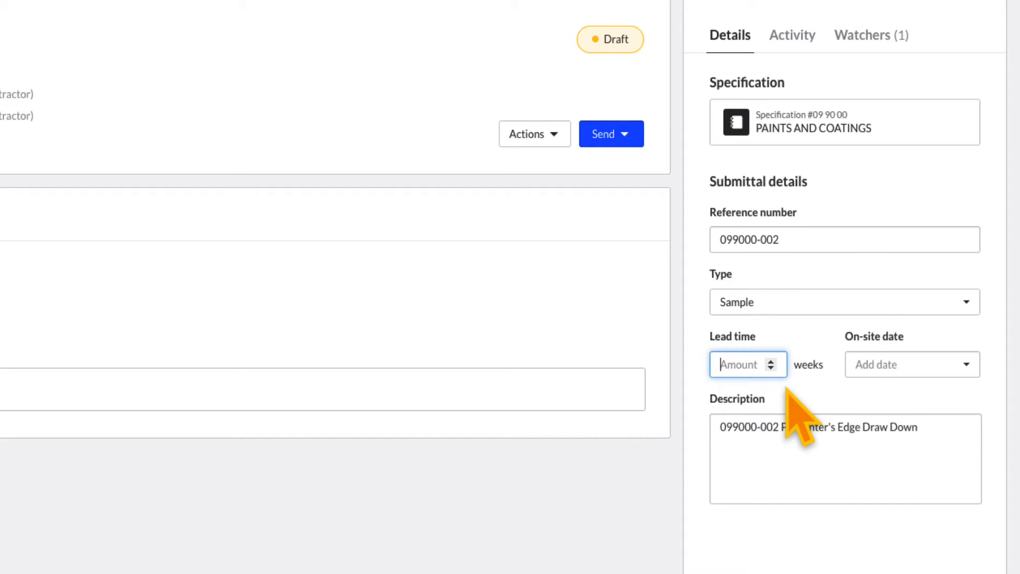
{"action": "left_click", "coordinate": [903, 365]}
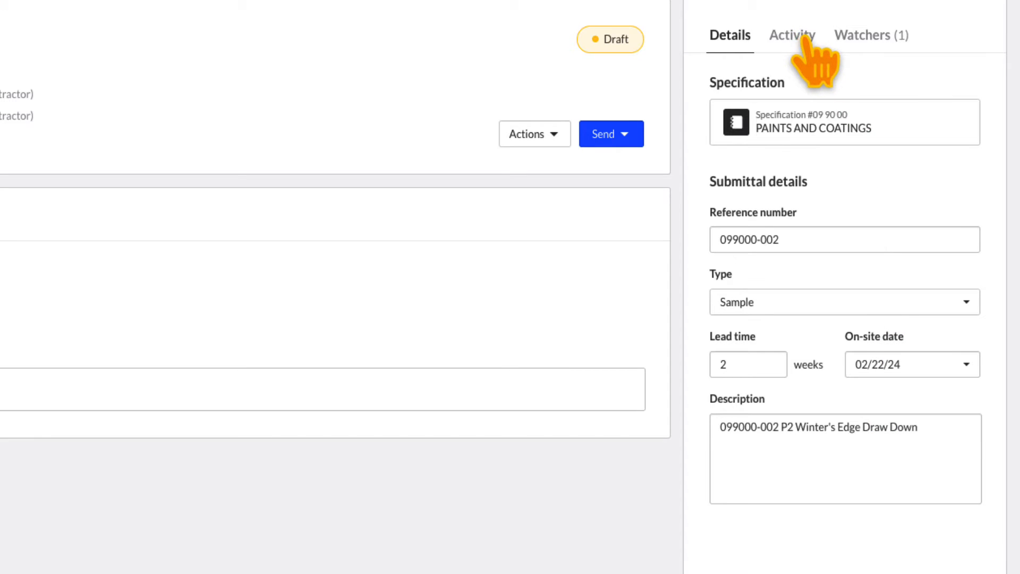
Review the activity history, then add a project user as a watcher on the draft.
{"action": "left_click", "coordinate": [792, 35]}
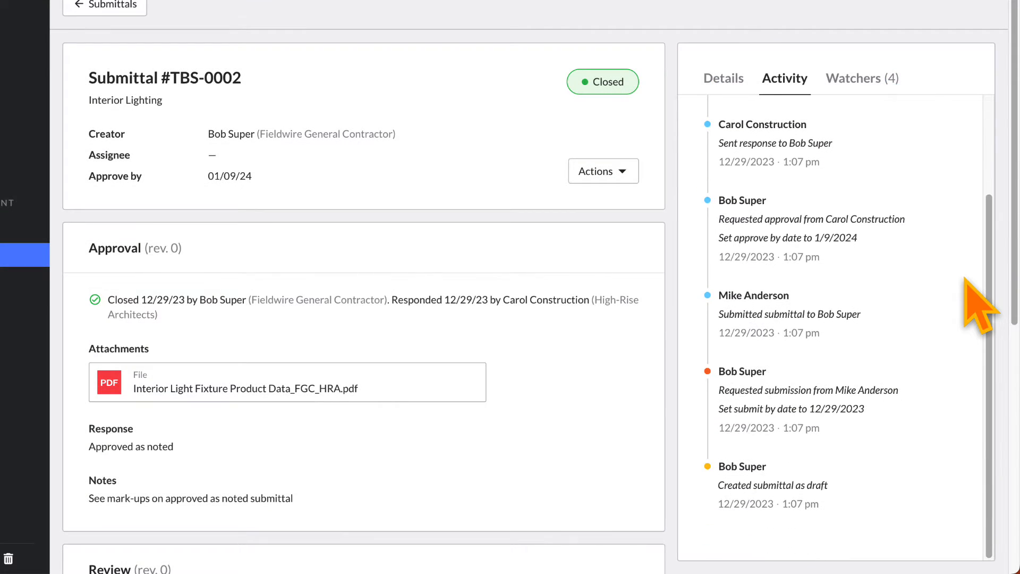
{"action": "scroll", "scroll_direction": "down", "scroll_amount": 3}
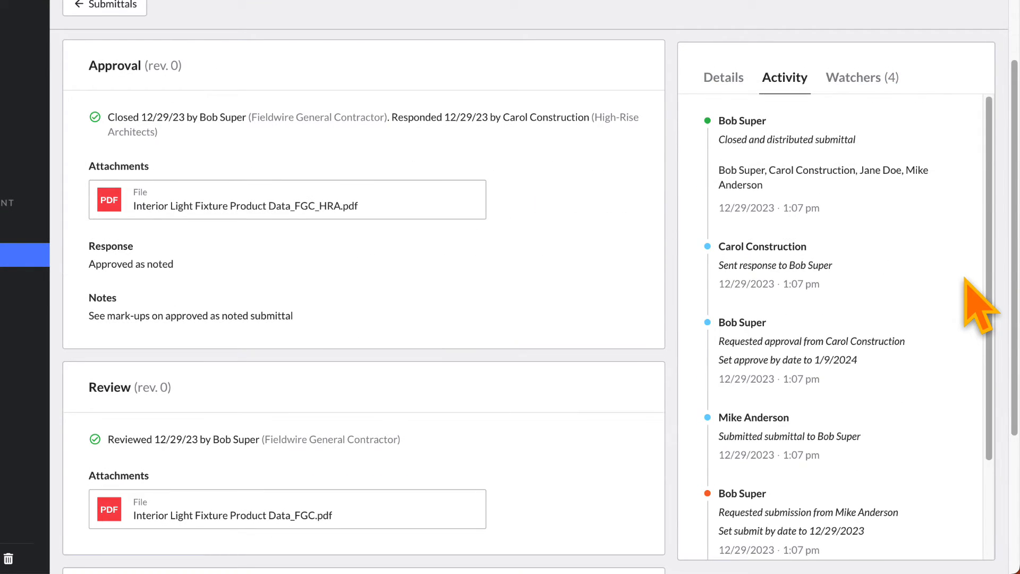
{"action": "left_click", "coordinate": [853, 78]}
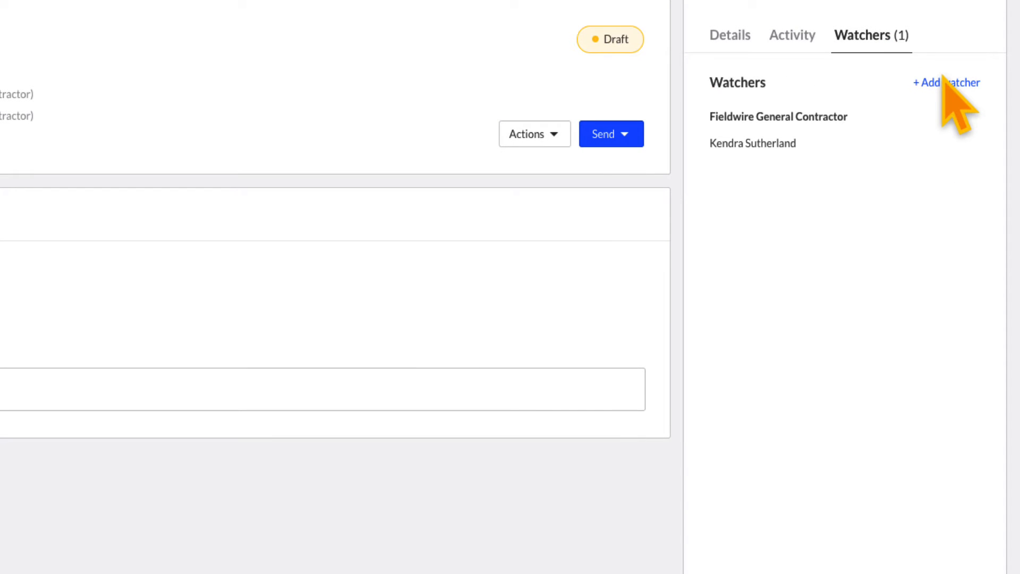
{"action": "left_click", "coordinate": [944, 83]}
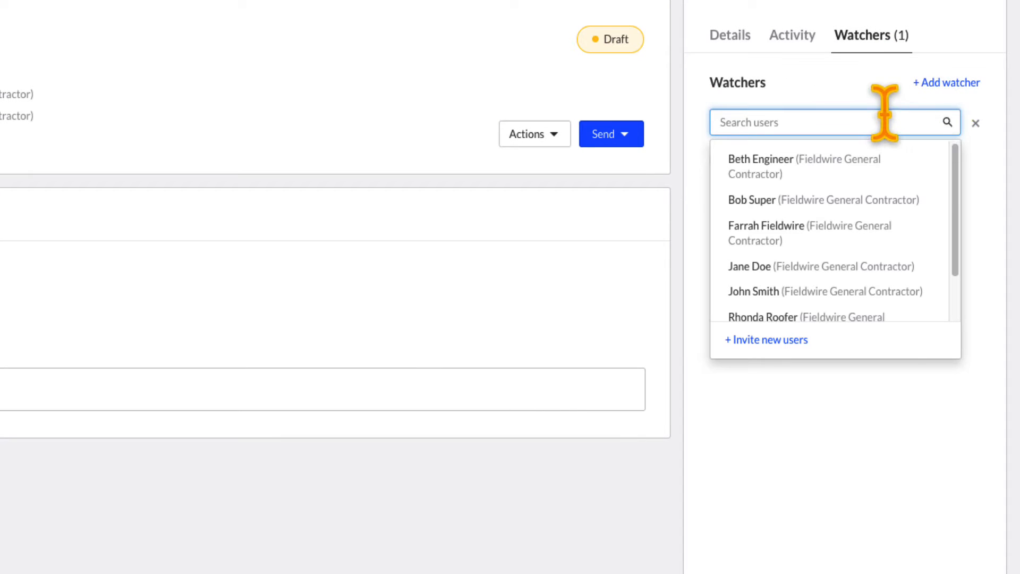
{"action": "left_click", "coordinate": [804, 160]}
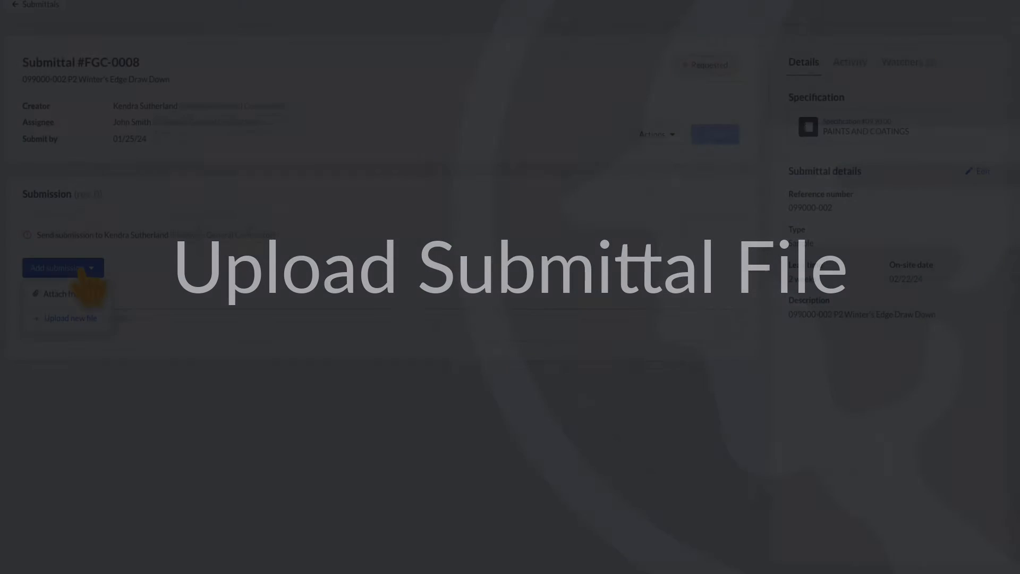
Request submission on the Paints and Coatings draft, making it FGC-0008 due 01/25/24.
{"action": "left_click", "coordinate": [71, 318]}
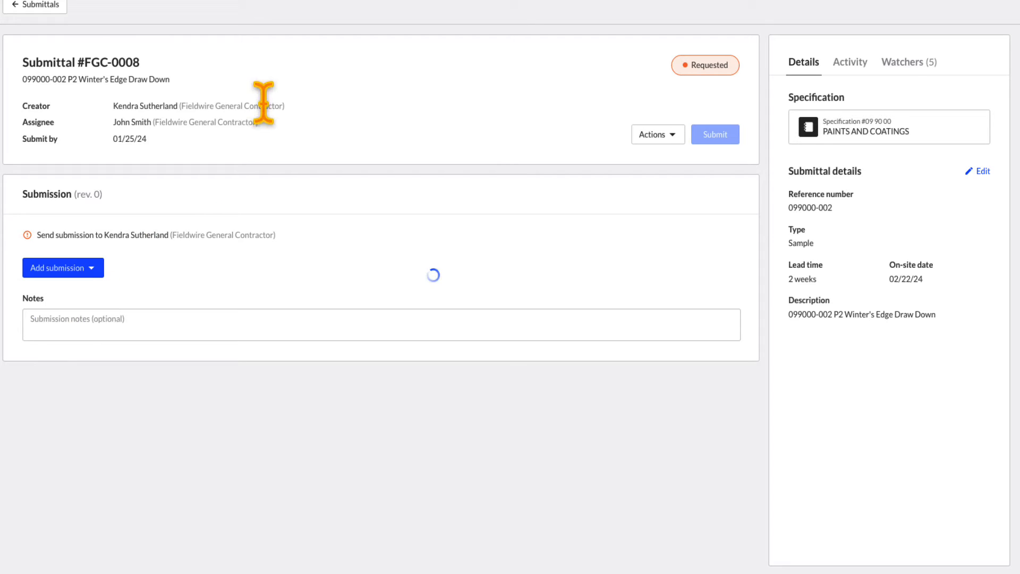
{"action": "left_click", "coordinate": [58, 267]}
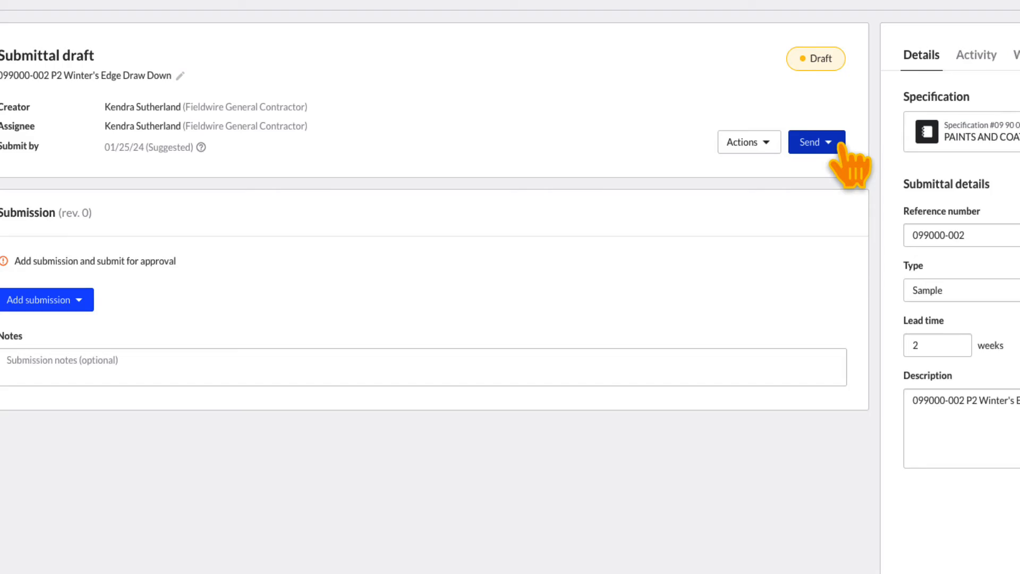
{"action": "left_click", "coordinate": [815, 142]}
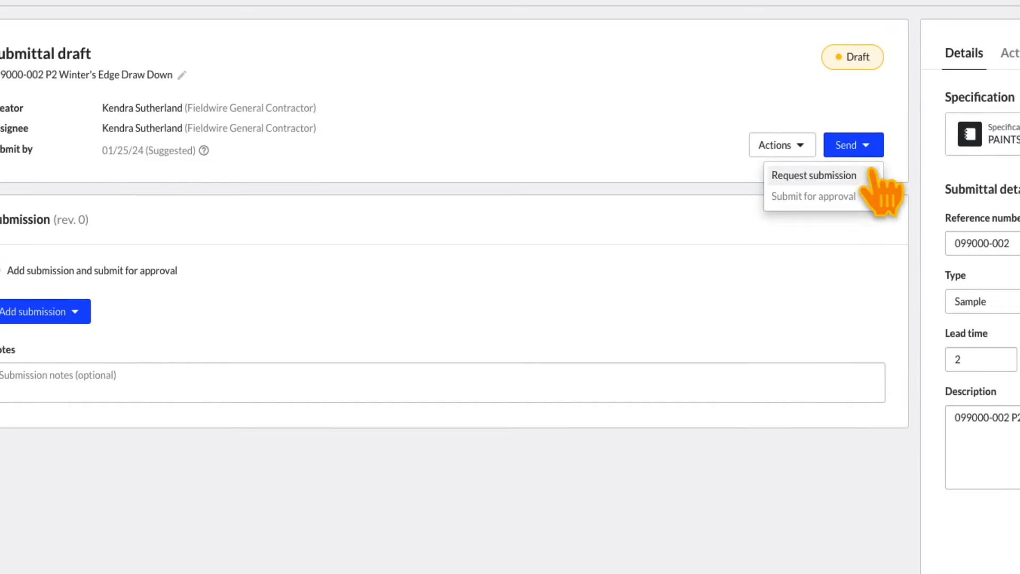
{"action": "left_click", "coordinate": [814, 175]}
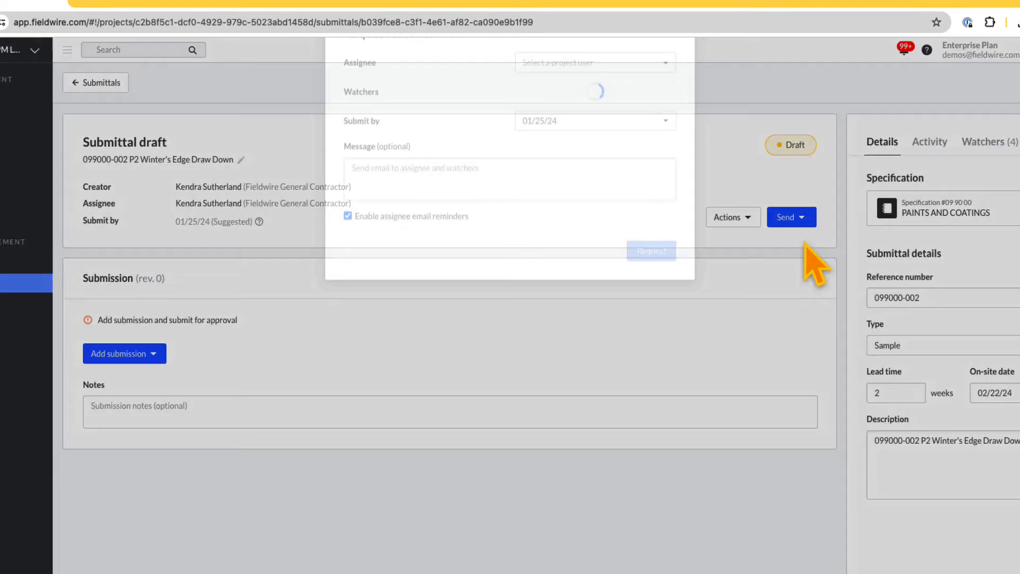
{"action": "left_click", "coordinate": [592, 113]}
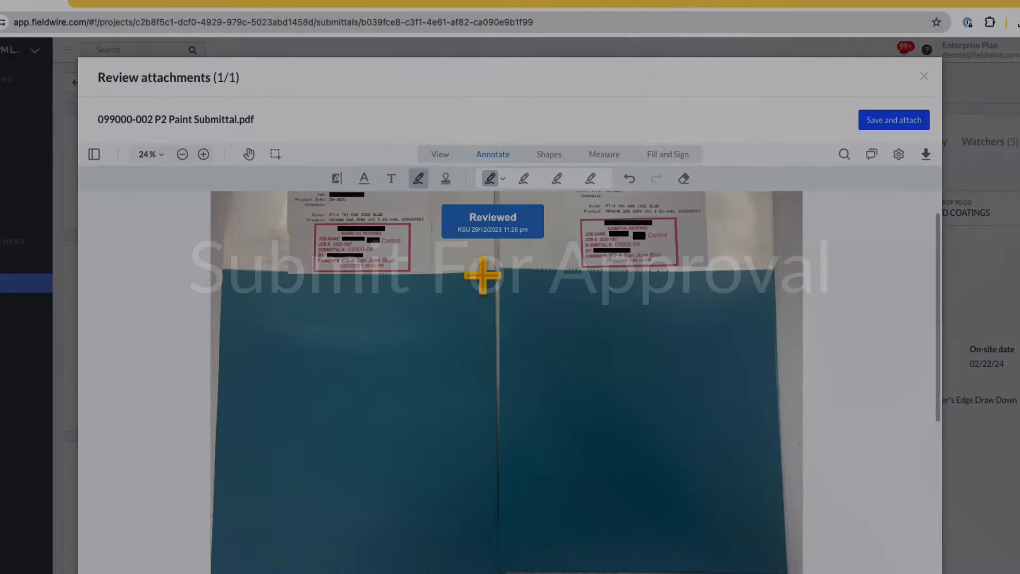
Stamp the file Reviewed and submit FGC-0008 to an external email approver with a review message.
{"action": "left_click", "coordinate": [923, 76]}
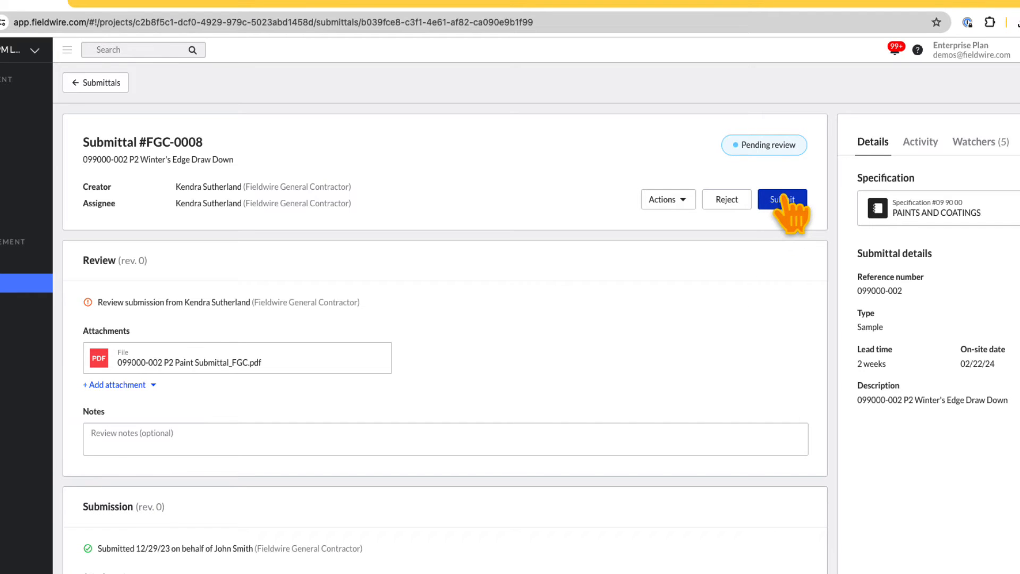
{"action": "left_click", "coordinate": [781, 199]}
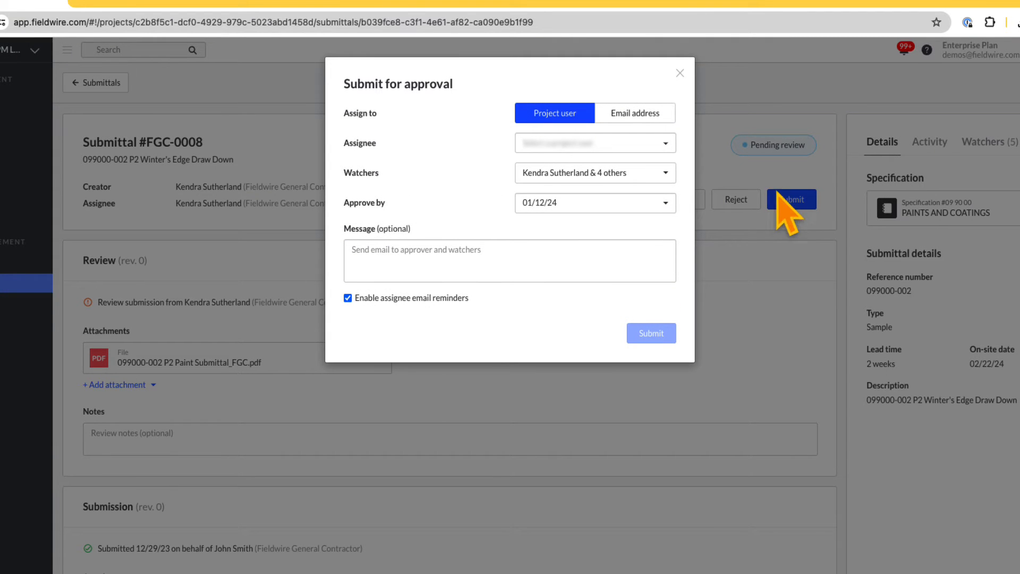
{"action": "left_click", "coordinate": [634, 113]}
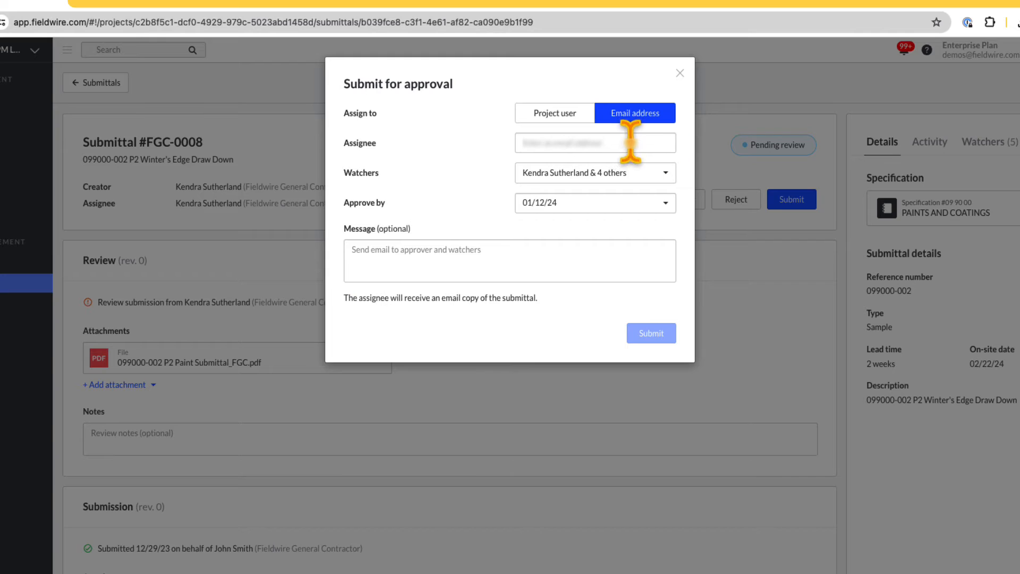
{"action": "left_click", "coordinate": [585, 142]}
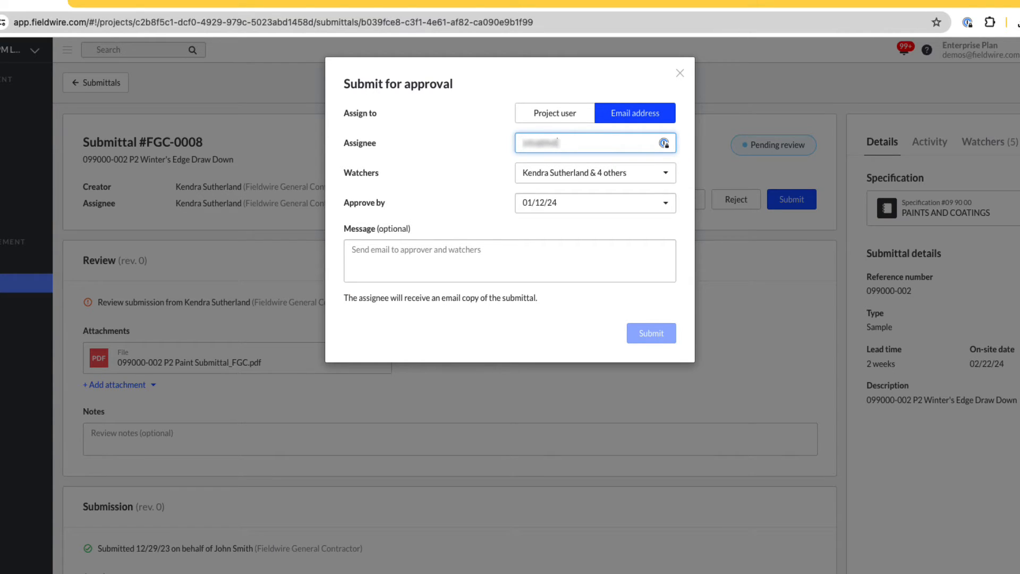
{"action": "type", "text": "Please see attached and review at your earli"}
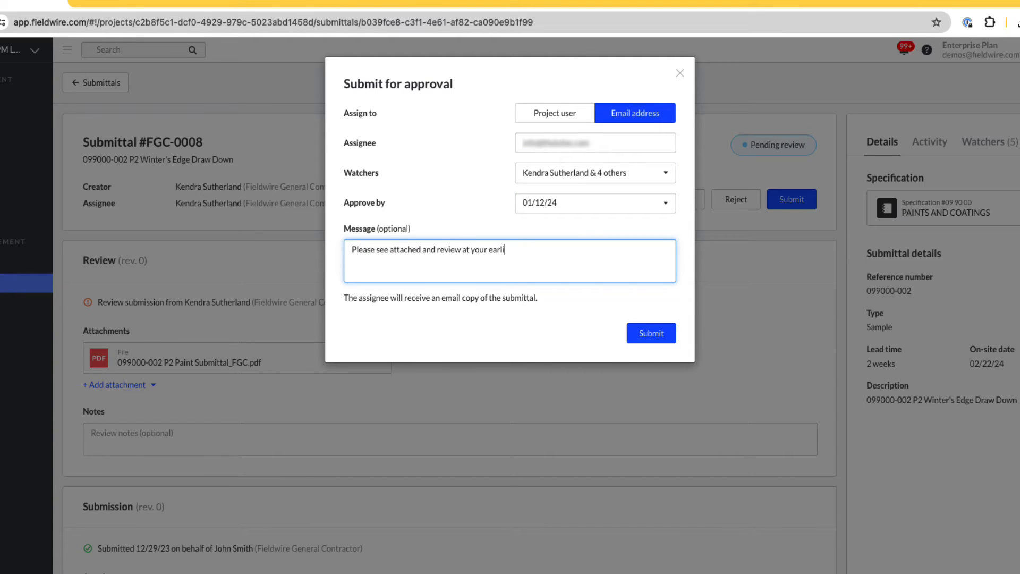
{"action": "left_click", "coordinate": [650, 333]}
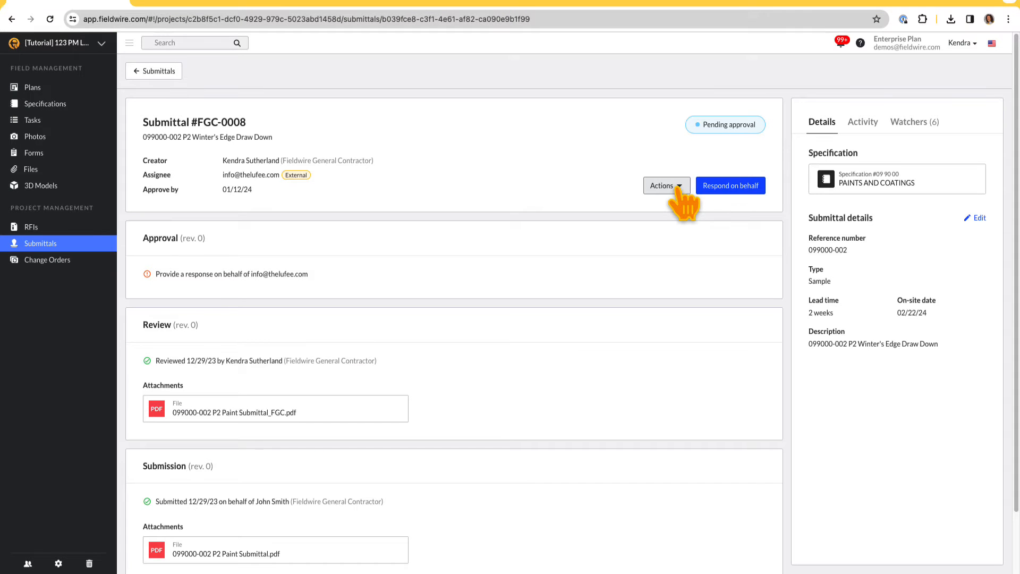
Download FGC-0008 as a PDF report and scroll through its Pending approval status and history.
{"action": "left_click", "coordinate": [661, 186]}
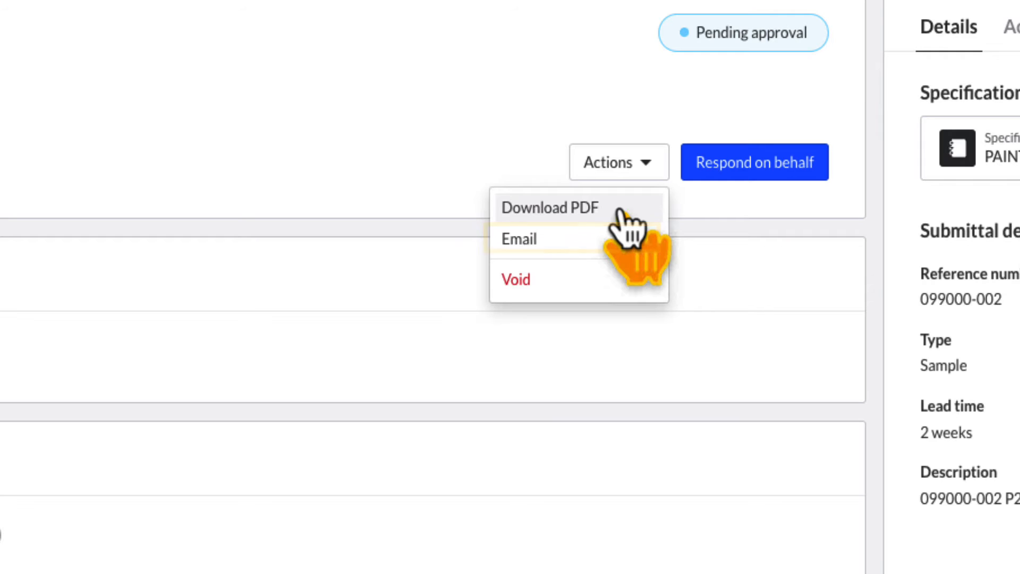
{"action": "left_click", "coordinate": [549, 208]}
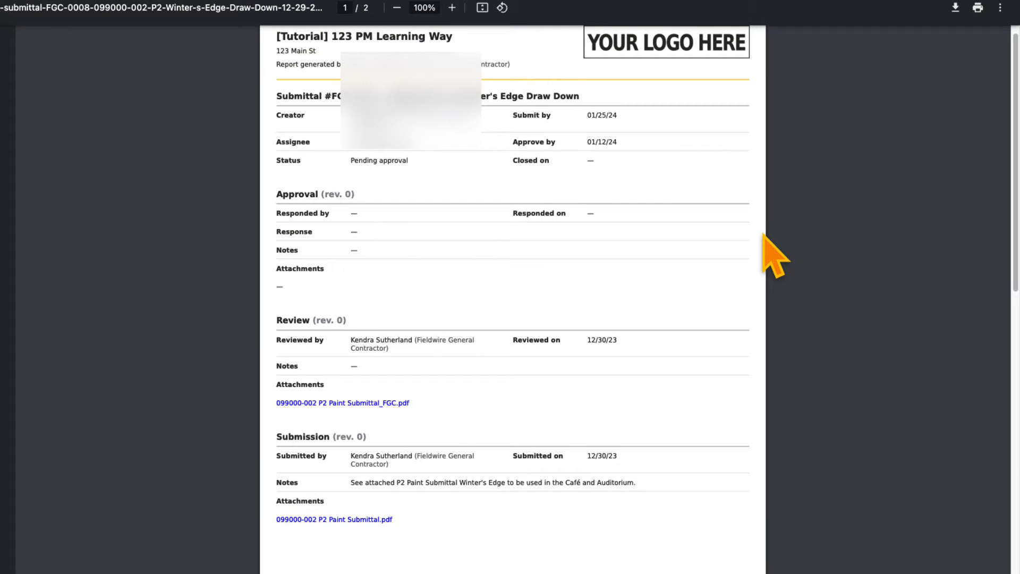
{"action": "scroll", "scroll_direction": "down", "scroll_amount": 3}
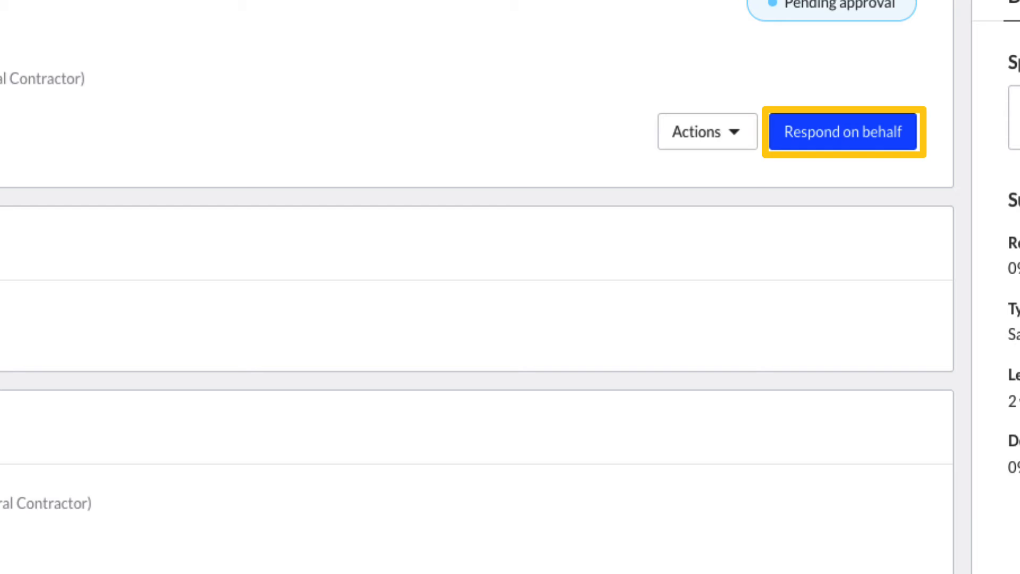
Record the pump response on the approver's behalf with a custom 'Approved As Noted' stamp.
{"action": "left_click", "coordinate": [841, 131]}
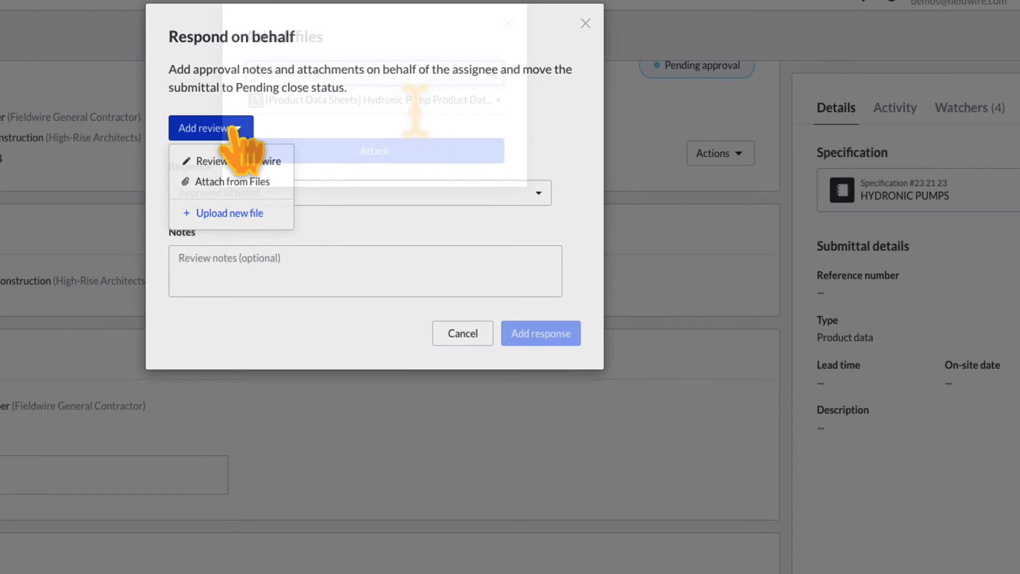
{"action": "left_click", "coordinate": [221, 160]}
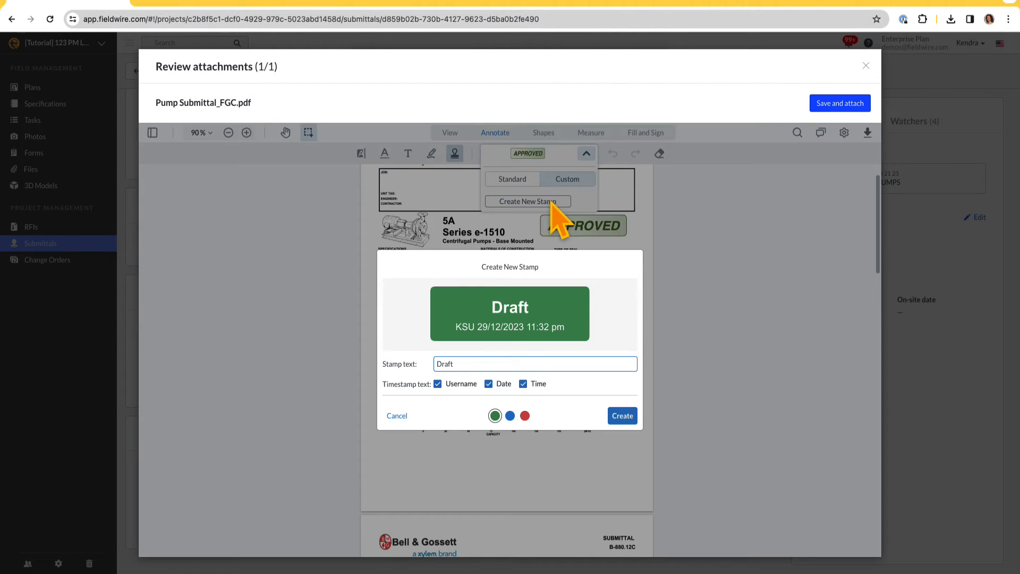
{"action": "type", "text": "Approved As Noted"}
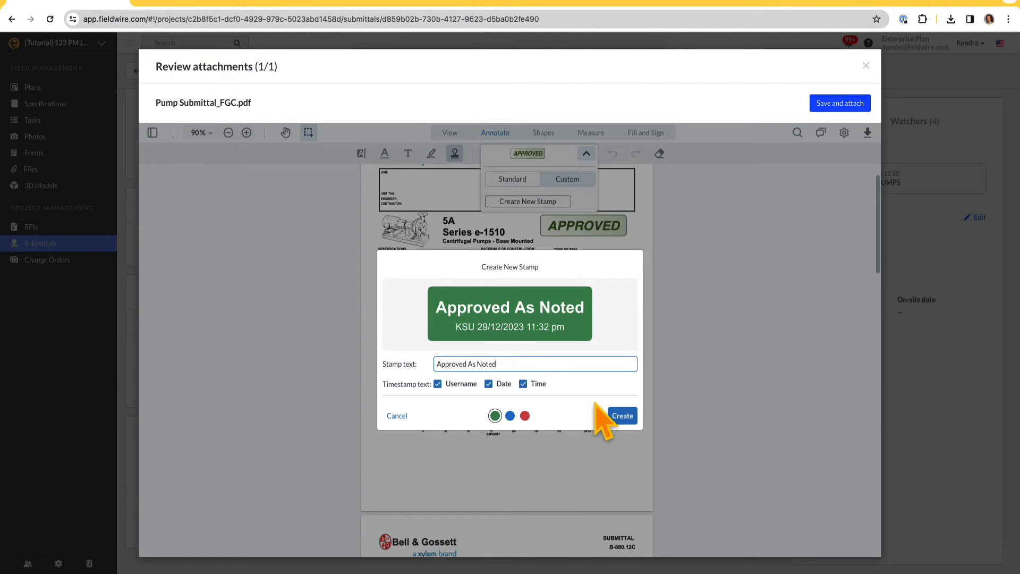
{"action": "left_click", "coordinate": [621, 416]}
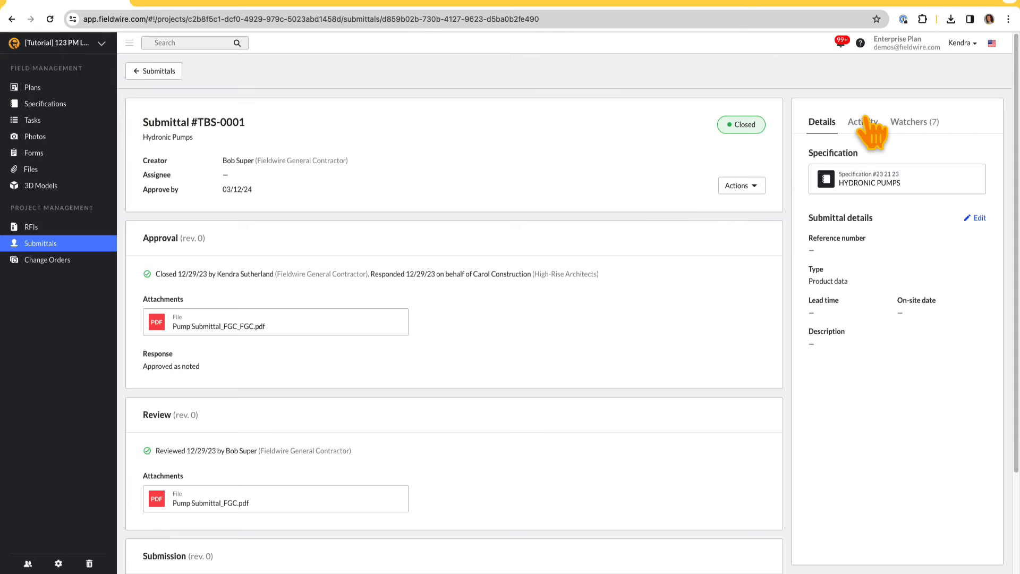
{"action": "left_click", "coordinate": [862, 122]}
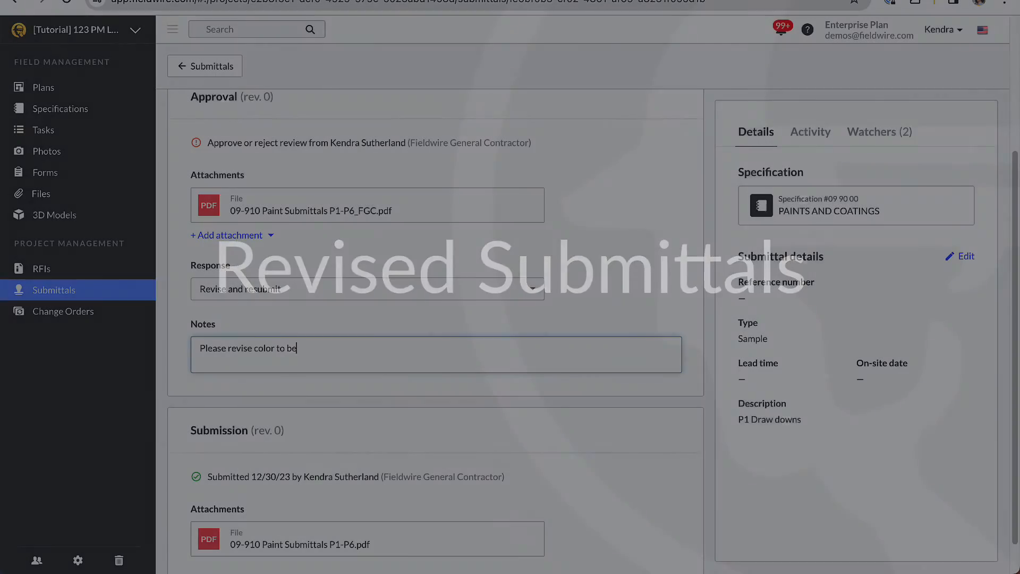
Return the paint submittal noting 'flat not egg shell', create a revision with watchers, review history.
{"action": "type", "text": "flat not egg shell"}
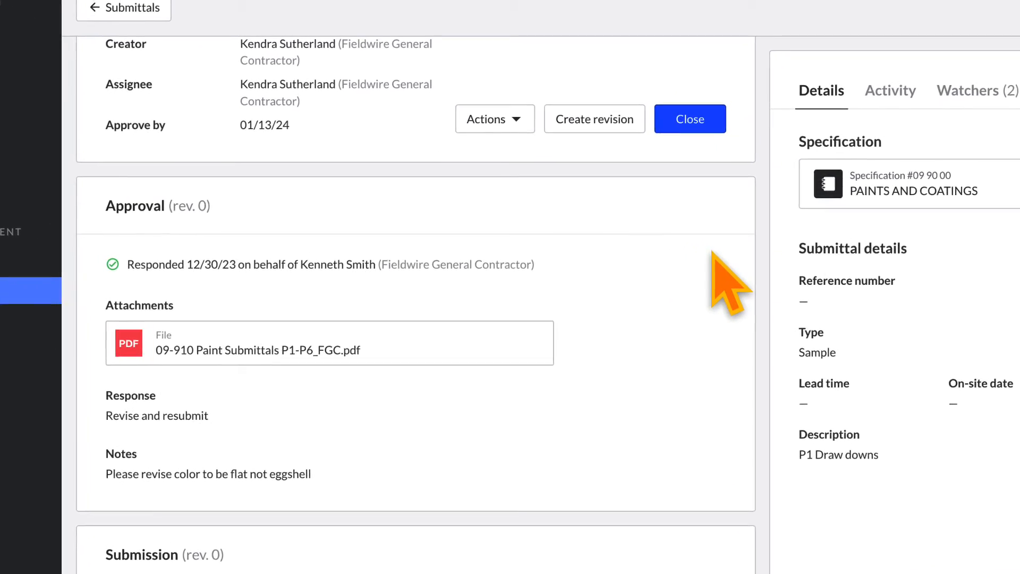
{"action": "scroll", "scroll_direction": "down", "scroll_amount": 3}
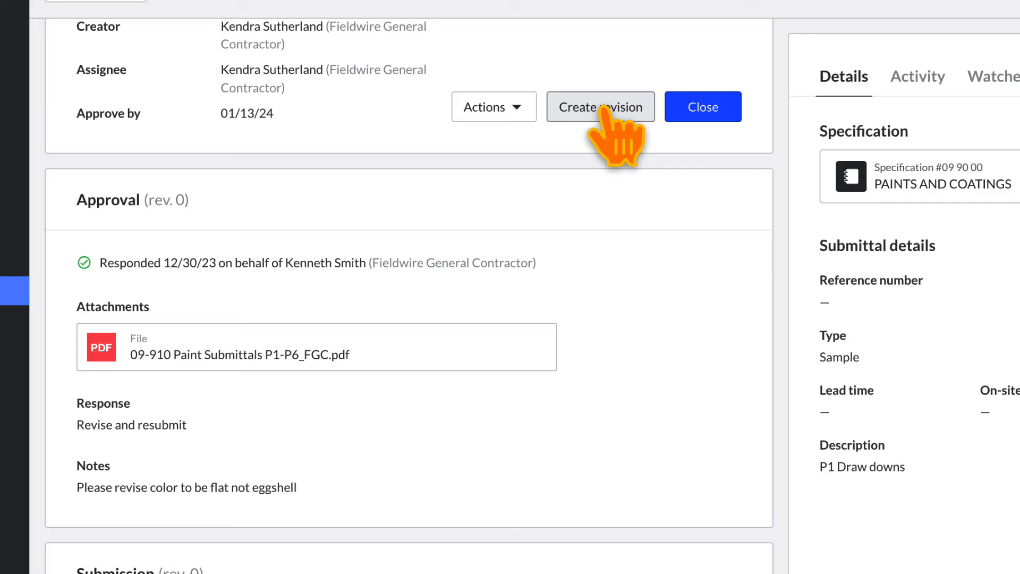
{"action": "left_click", "coordinate": [599, 107]}
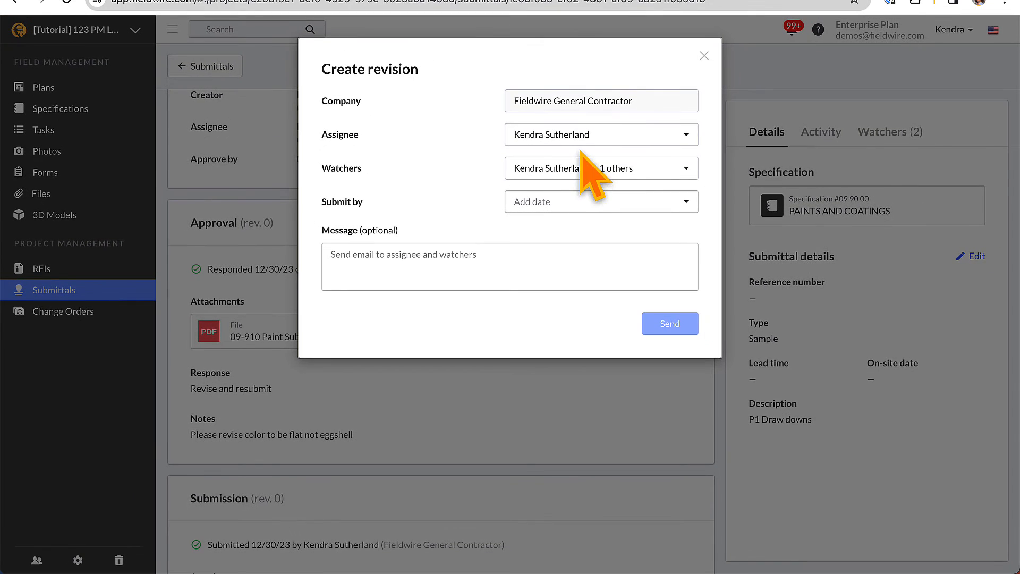
{"action": "left_click", "coordinate": [669, 323]}
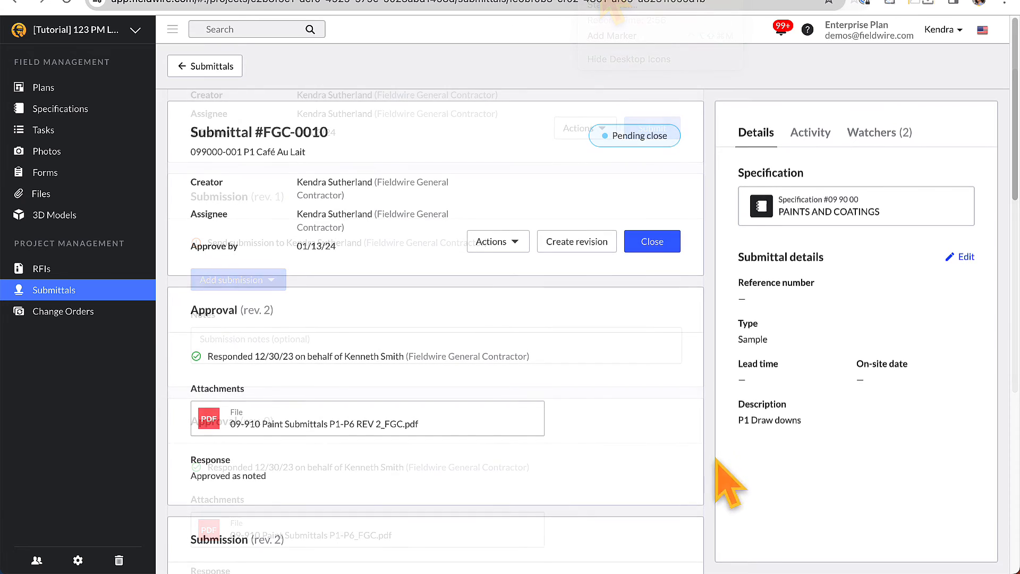
{"action": "scroll", "scroll_direction": "down", "scroll_amount": 3}
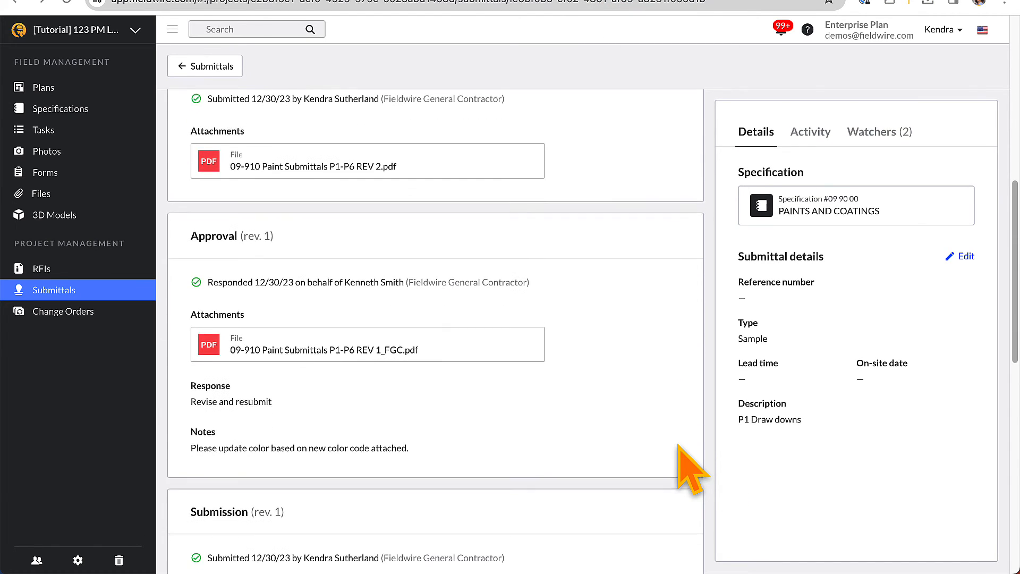
{"action": "scroll", "scroll_direction": "down", "scroll_amount": 3}
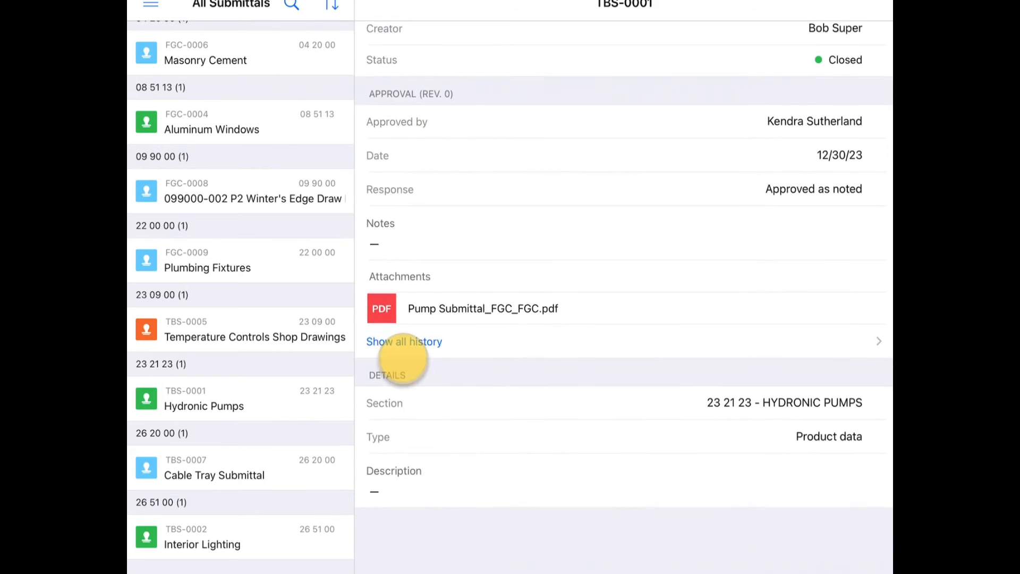
Open TBS-0001 Hydronic Pumps in the mobile app and show all its history.
{"action": "left_click", "coordinate": [403, 342]}
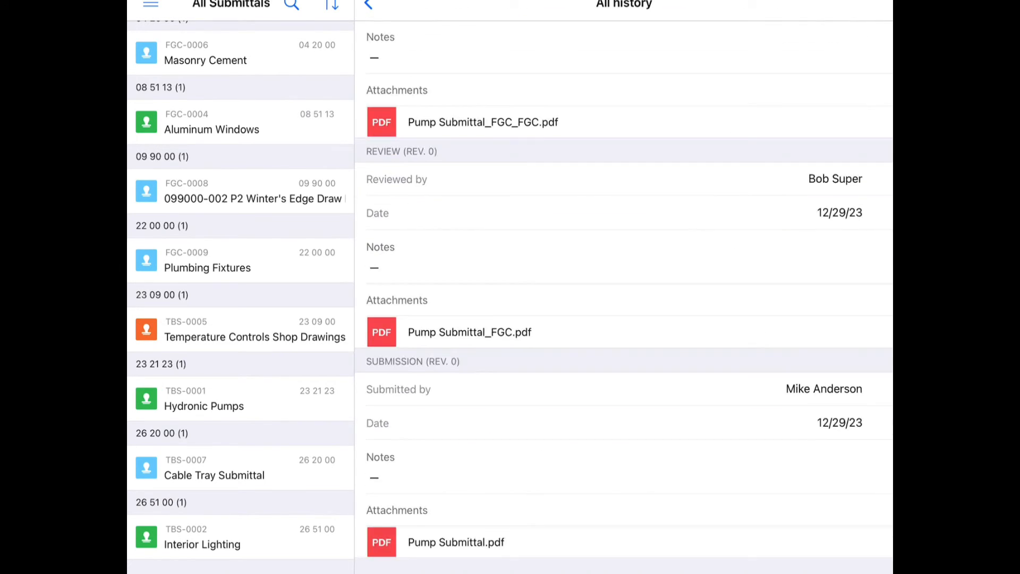
{"action": "left_click", "coordinate": [214, 536]}
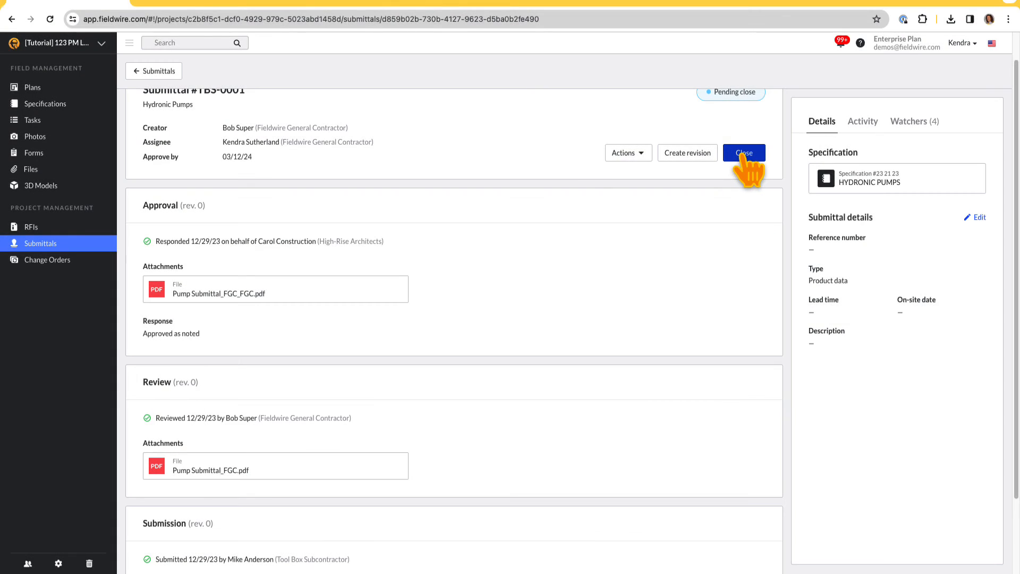
Start closing TBS-0001, add distribution recipients, and enter the message 'Please see at'.
{"action": "left_click", "coordinate": [744, 153]}
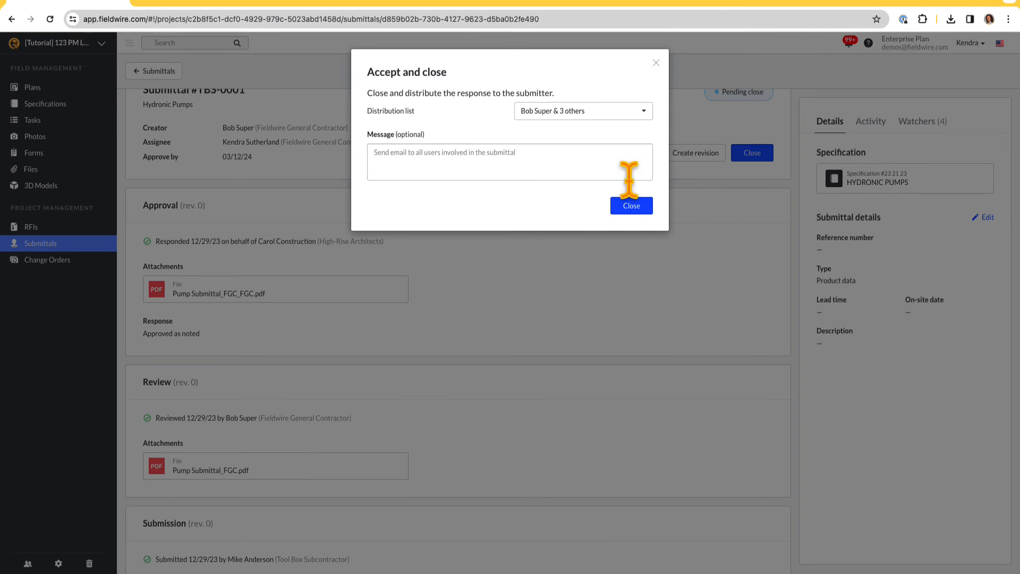
{"action": "left_click", "coordinate": [582, 111]}
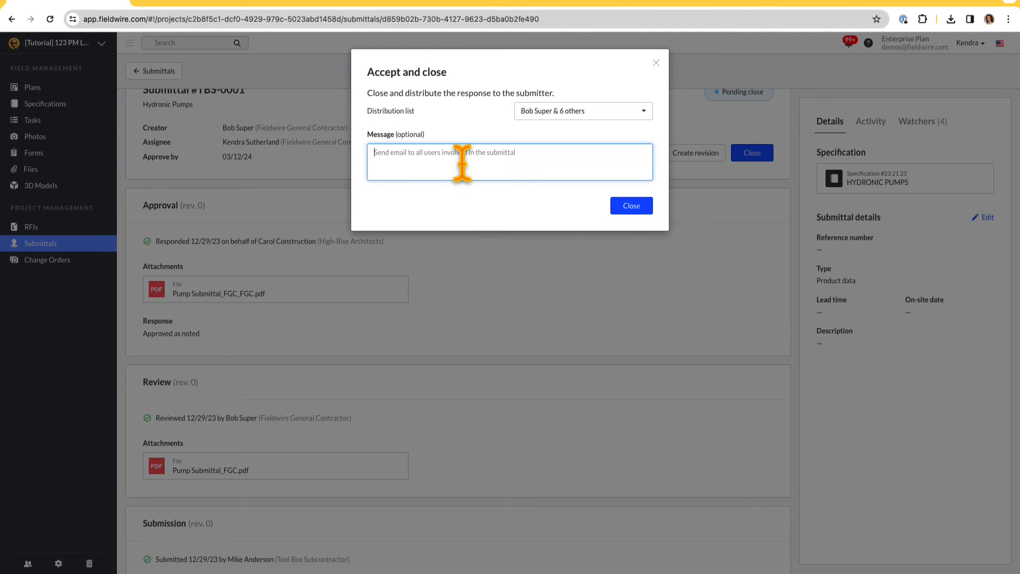
{"action": "type", "text": "Please see at"}
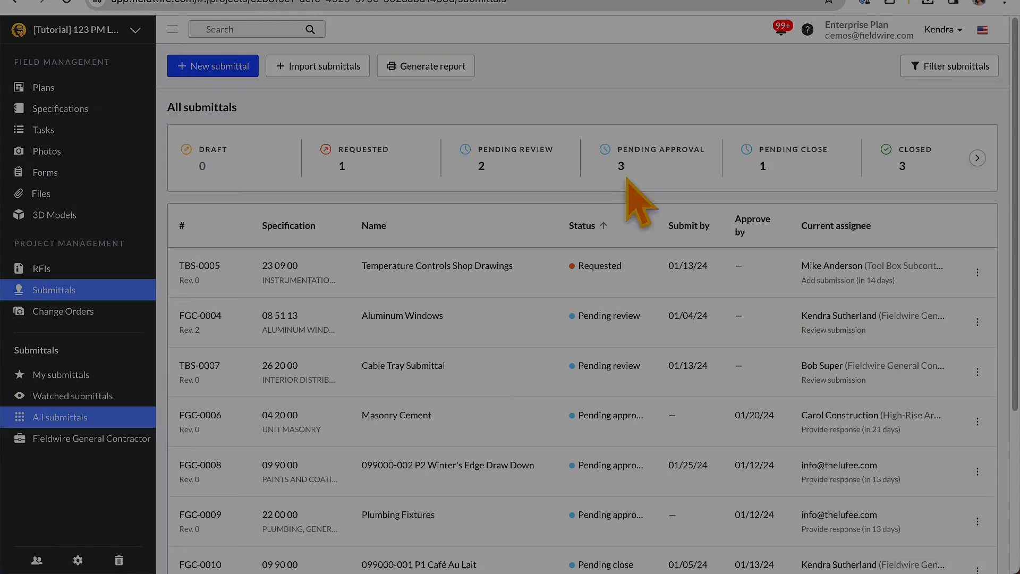
Generate a CSV report of every submittal from the All submittals list.
{"action": "left_click", "coordinate": [426, 66]}
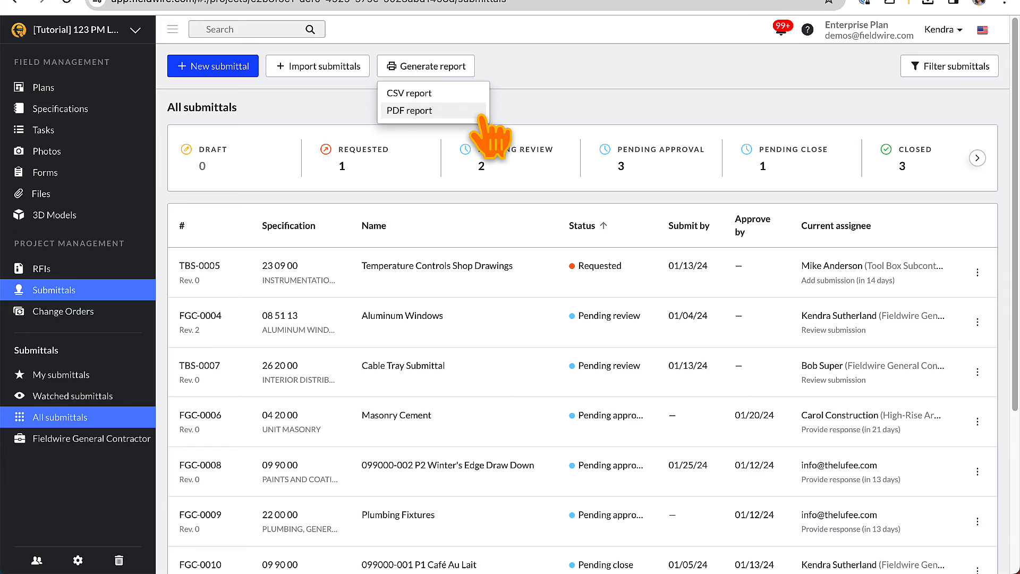
{"action": "left_click", "coordinate": [409, 110]}
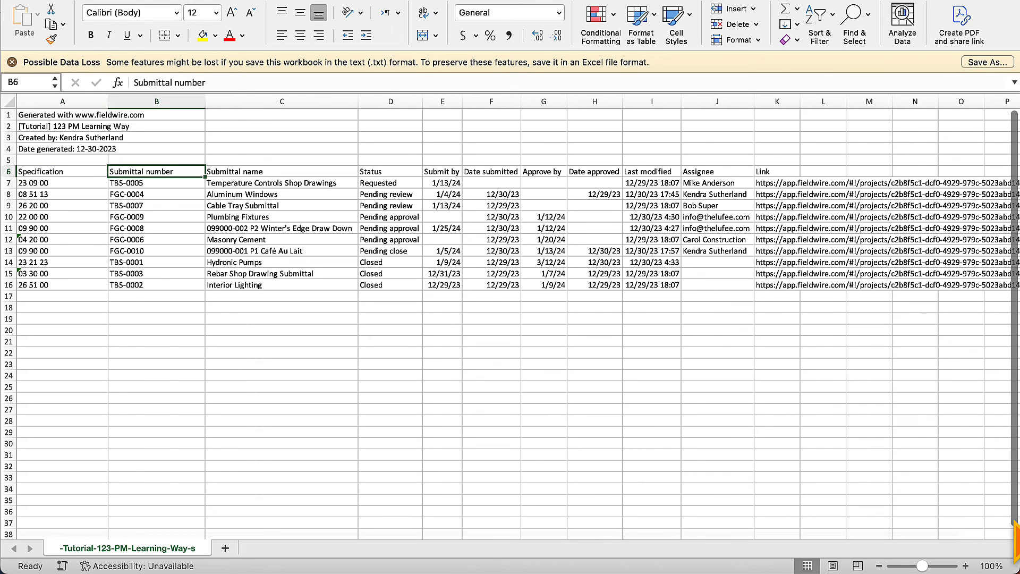
{"action": "left_click", "coordinate": [281, 171]}
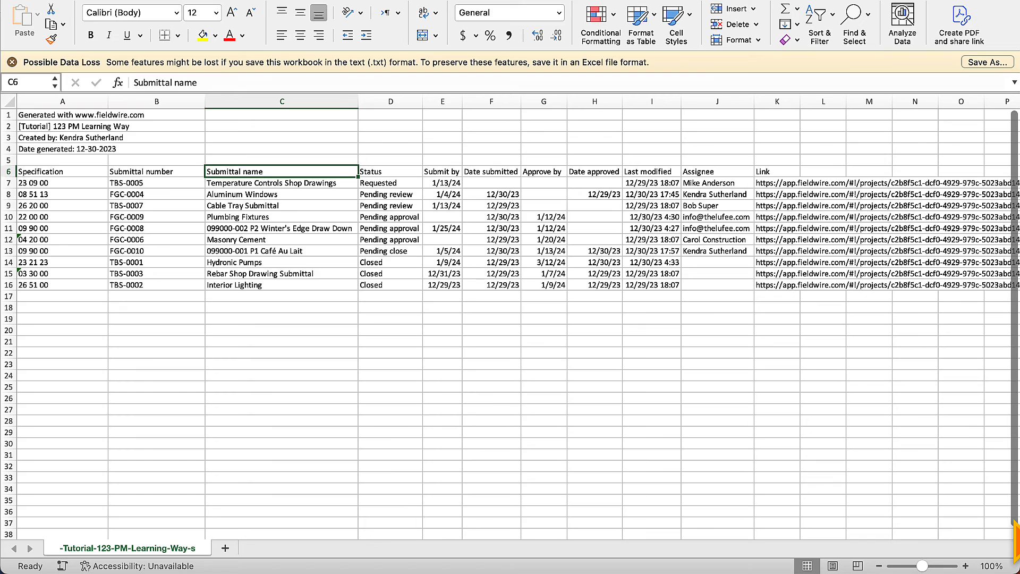
{"action": "left_click", "coordinate": [441, 171]}
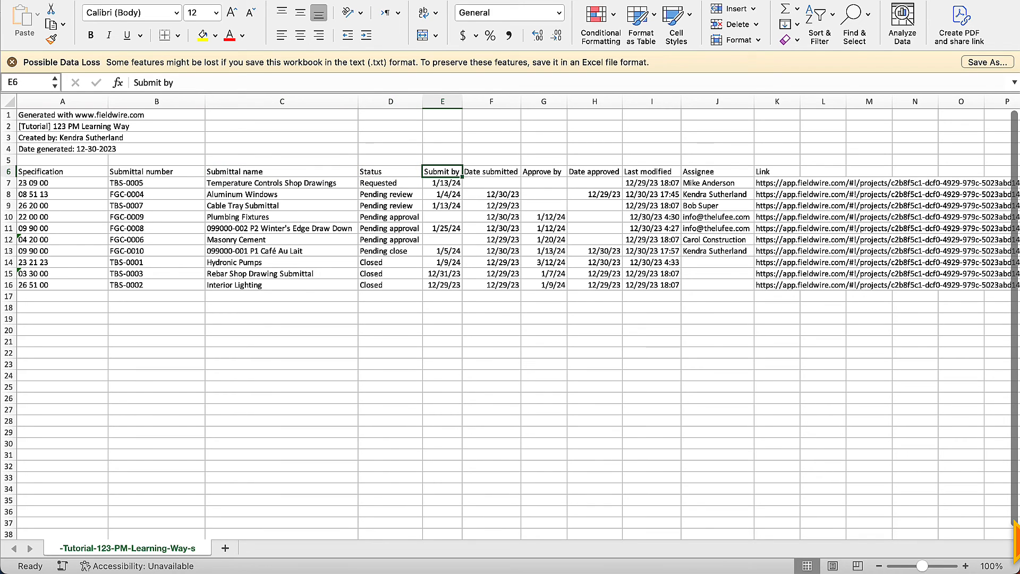
{"action": "left_click", "coordinate": [543, 171]}
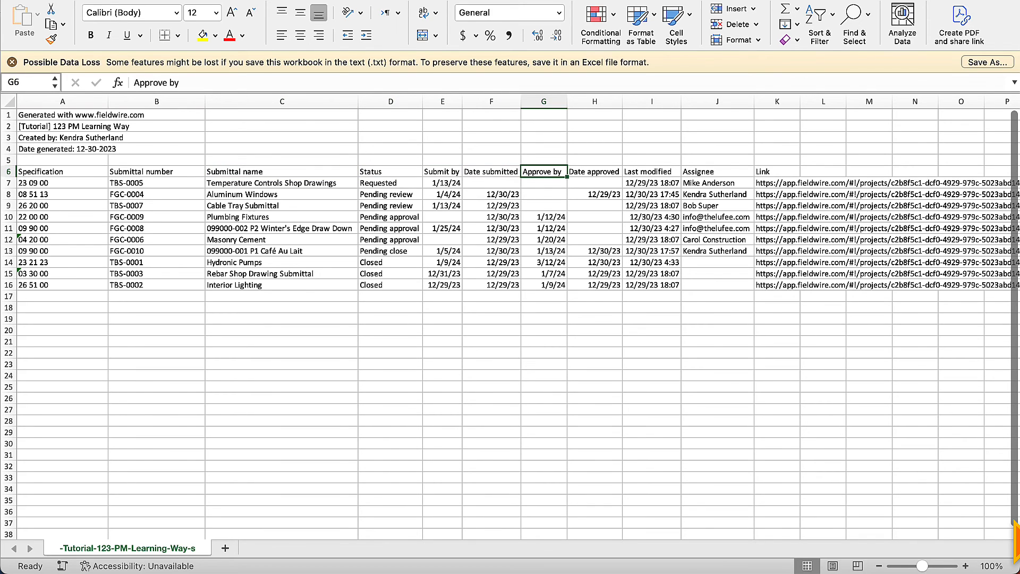
{"action": "left_click", "coordinate": [651, 171]}
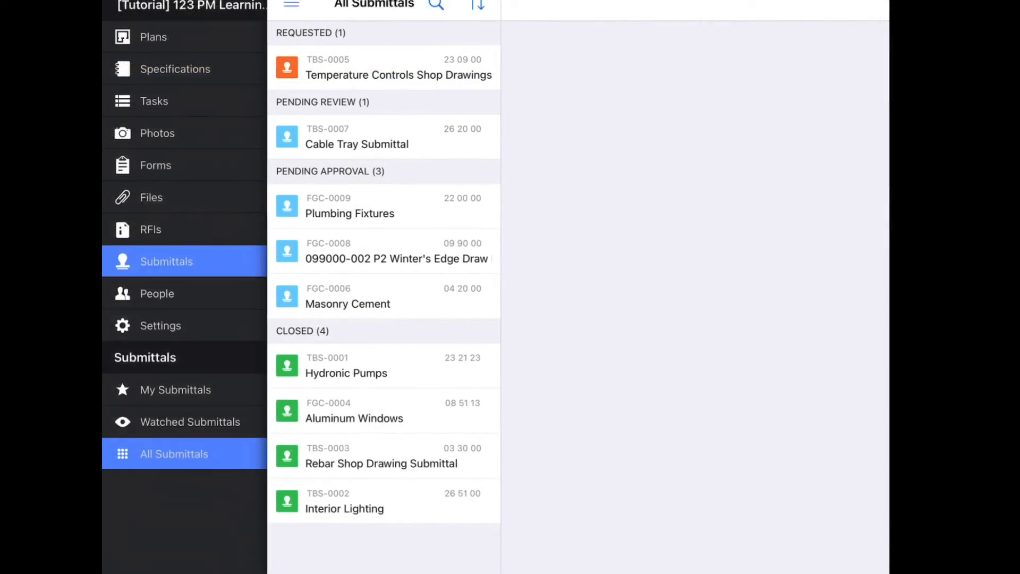
Group the mobile submittals list by specification section and open Hydronic Pumps' full history.
{"action": "left_click", "coordinate": [291, 5]}
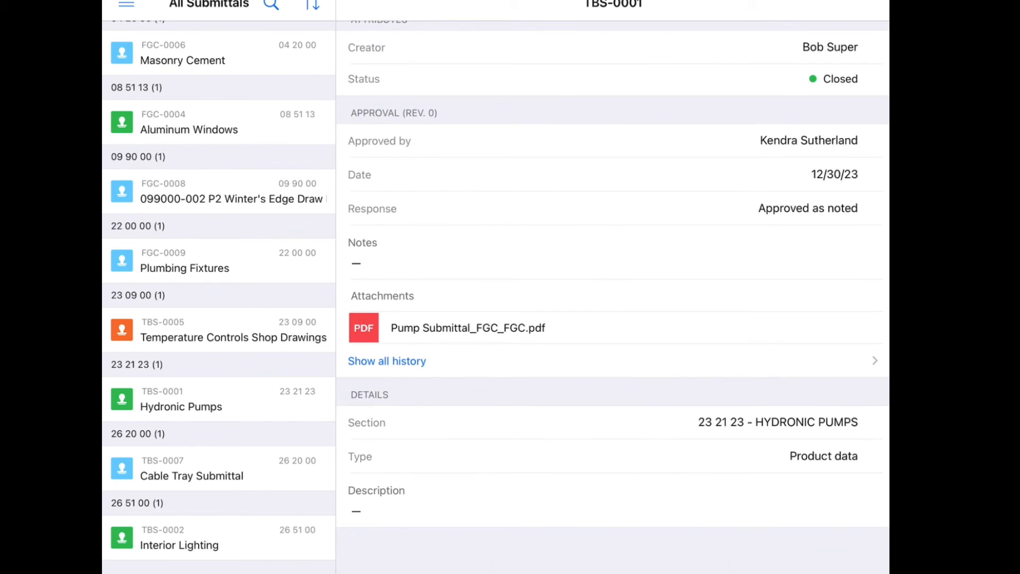
{"action": "left_click", "coordinate": [386, 361]}
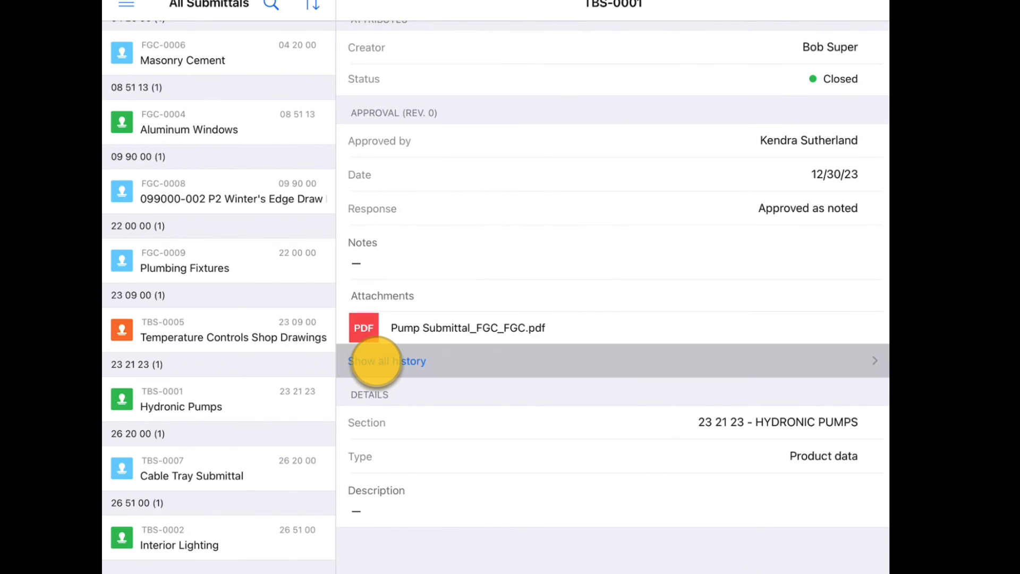
{"action": "left_click", "coordinate": [387, 361]}
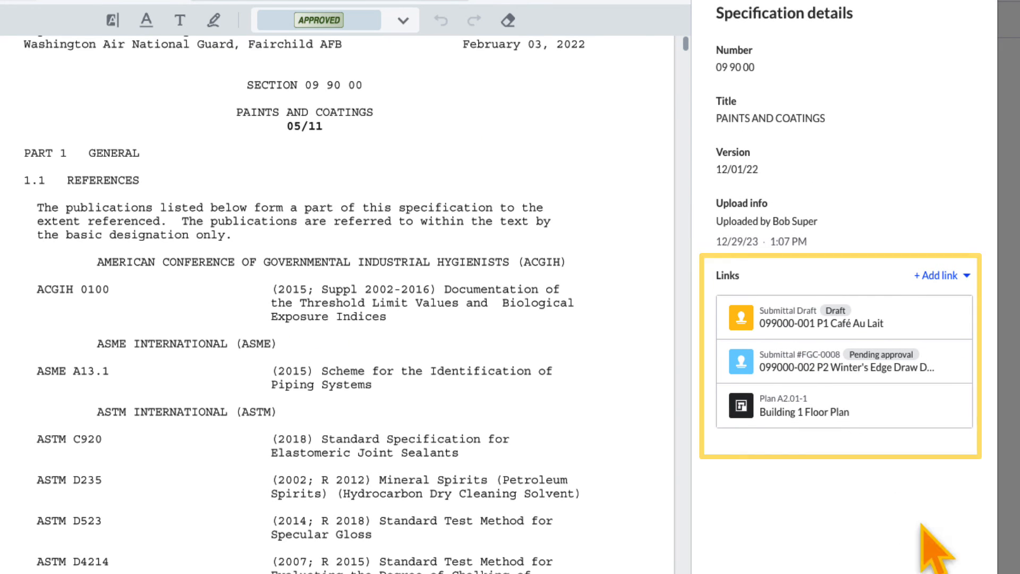
{"action": "mouse_move", "coordinate": [930, 371]}
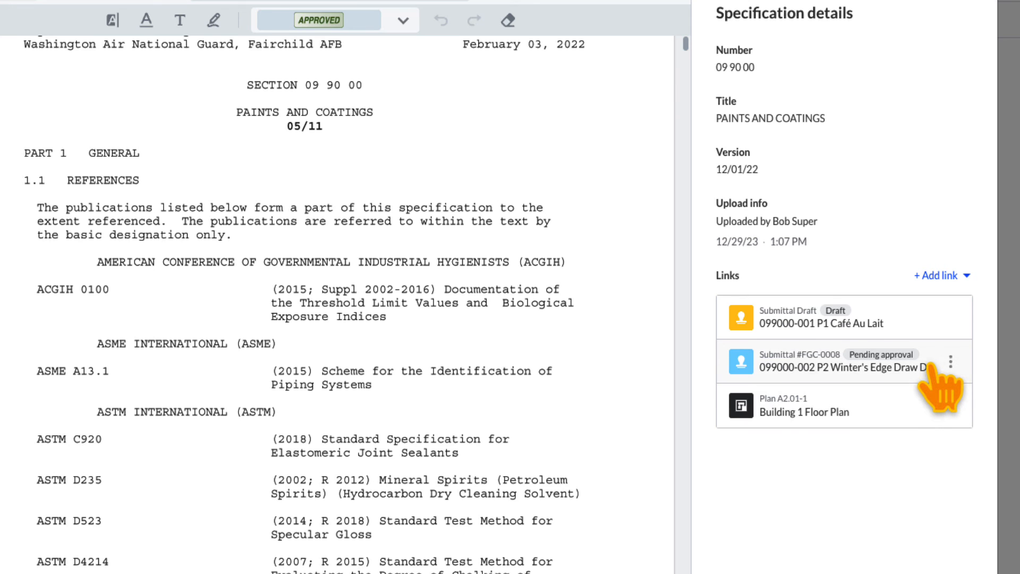
Open linked submittal FGC-0008 Winter's Edge Draw Down and scroll through its history.
{"action": "left_click", "coordinate": [843, 360]}
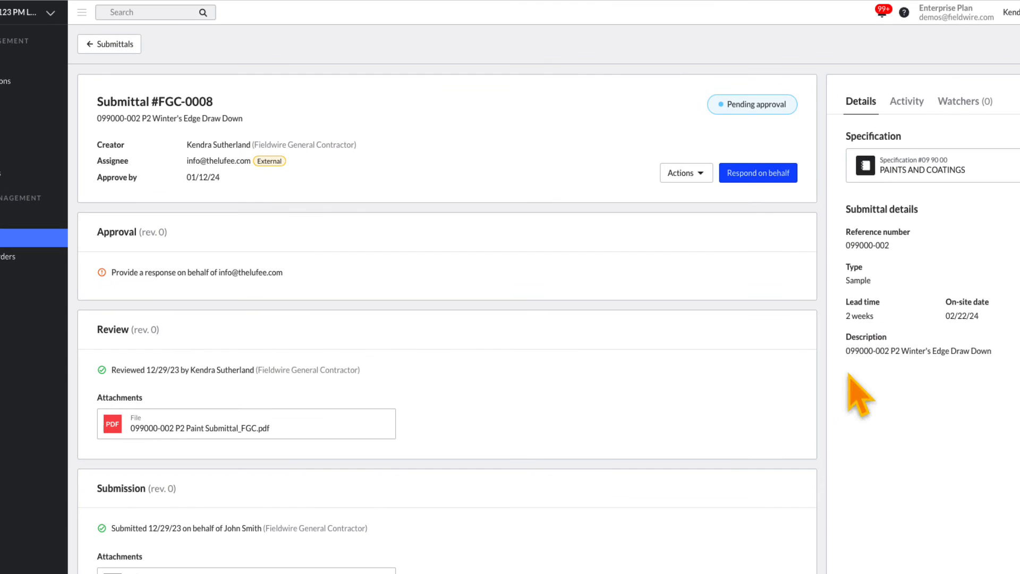
{"action": "scroll", "scroll_direction": "down", "scroll_amount": 3}
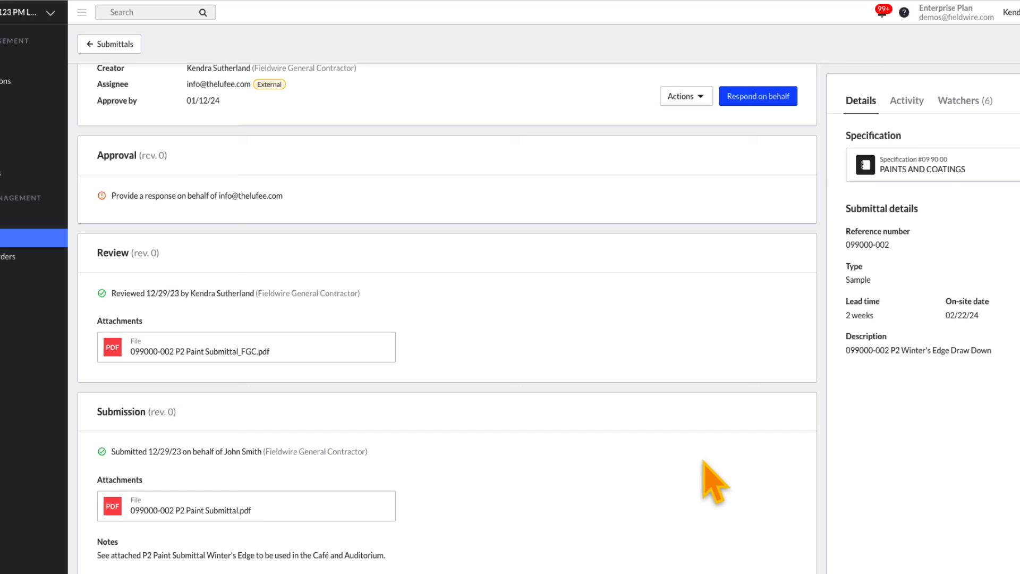
{"action": "mouse_move", "coordinate": [751, 475]}
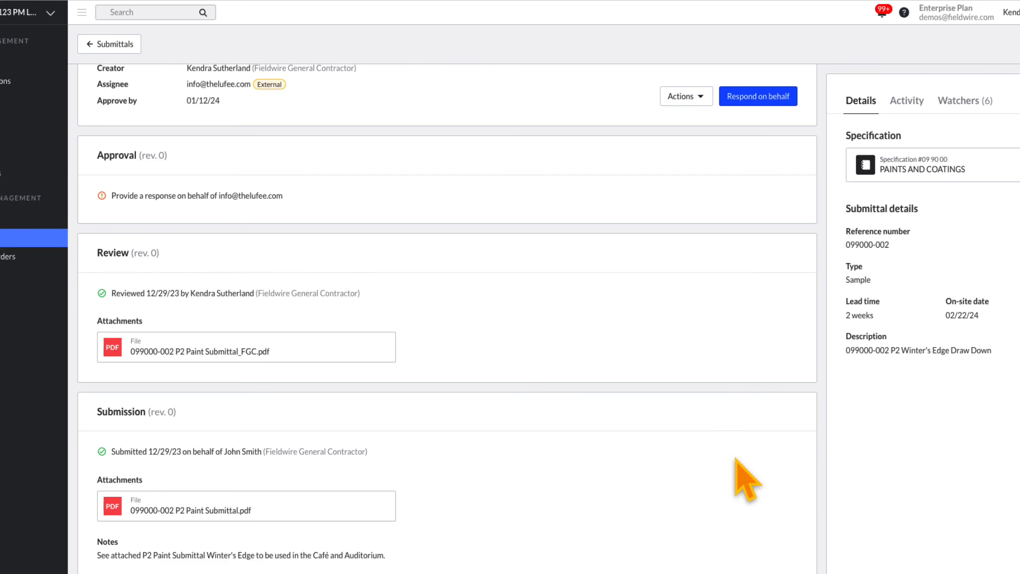